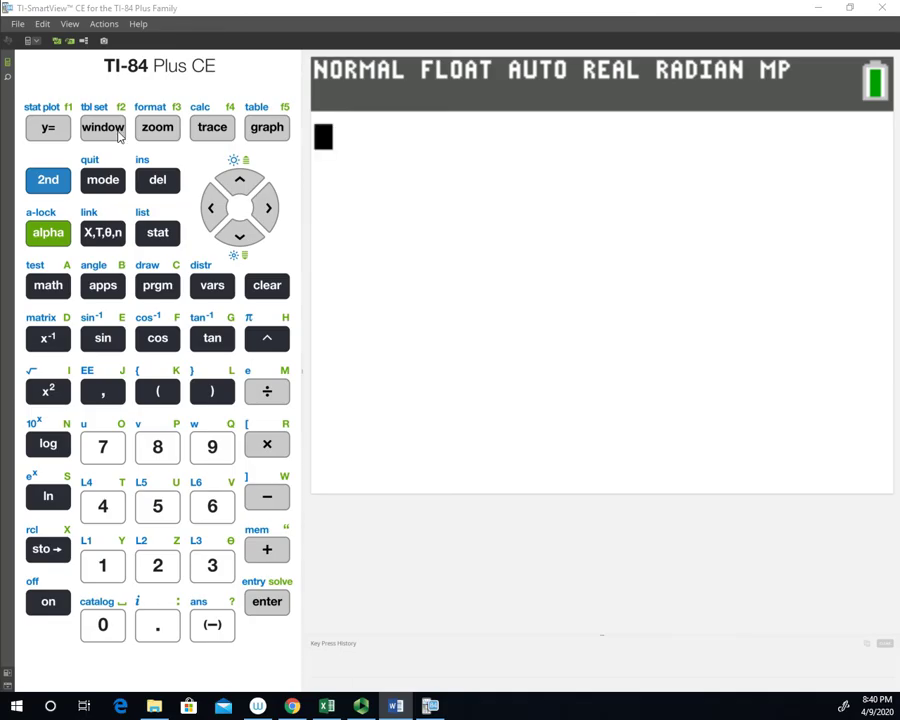
# - Bring up the STAT TESTS list and move the highlight to C:χ²-Test
pyautogui.click(156, 232)
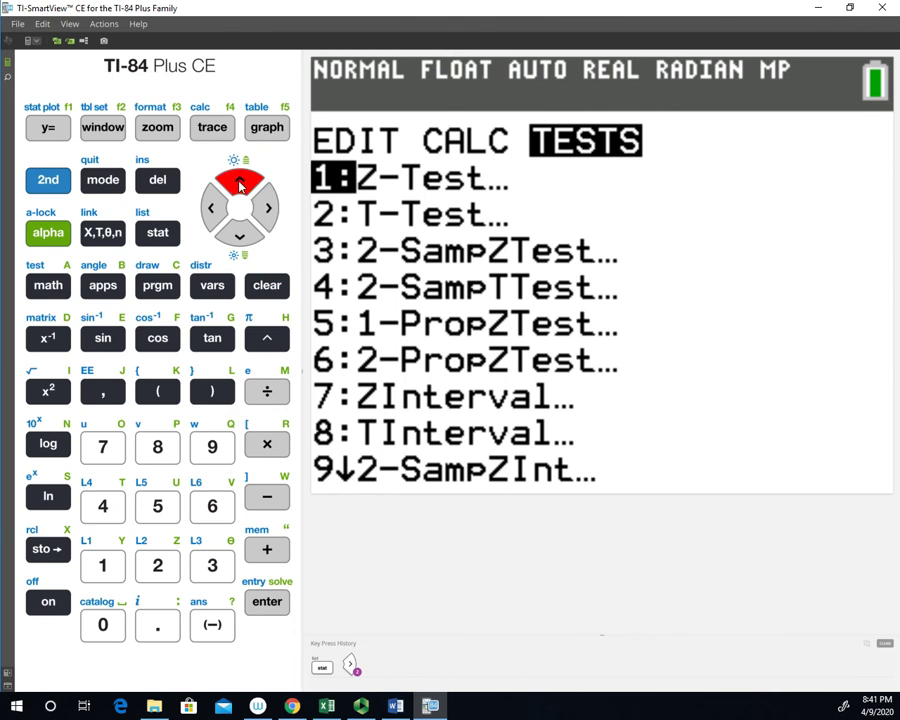
pyautogui.click(240, 236)
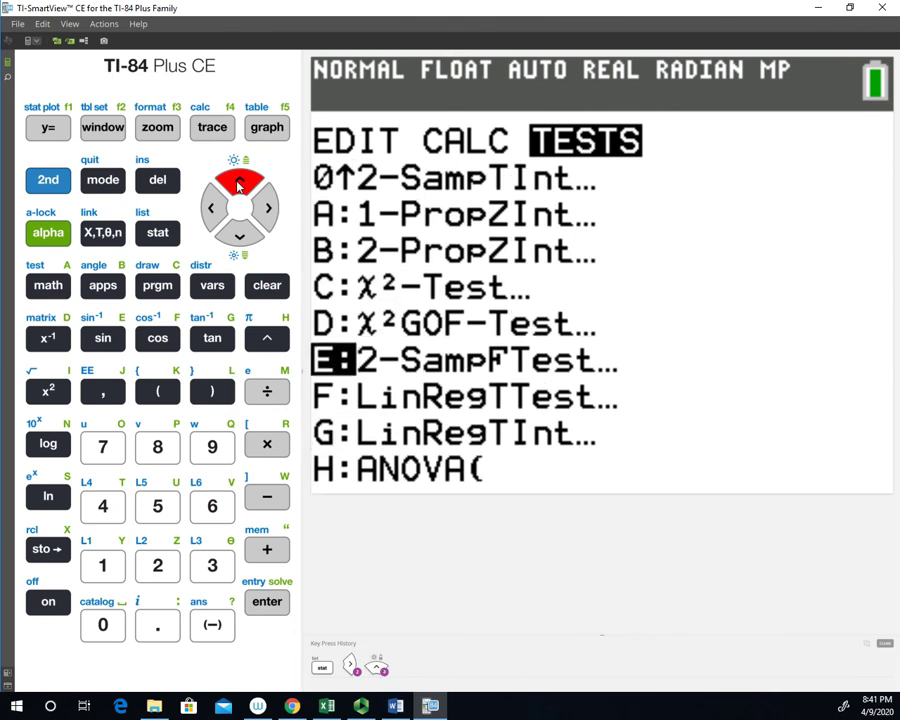
pyautogui.click(240, 180)
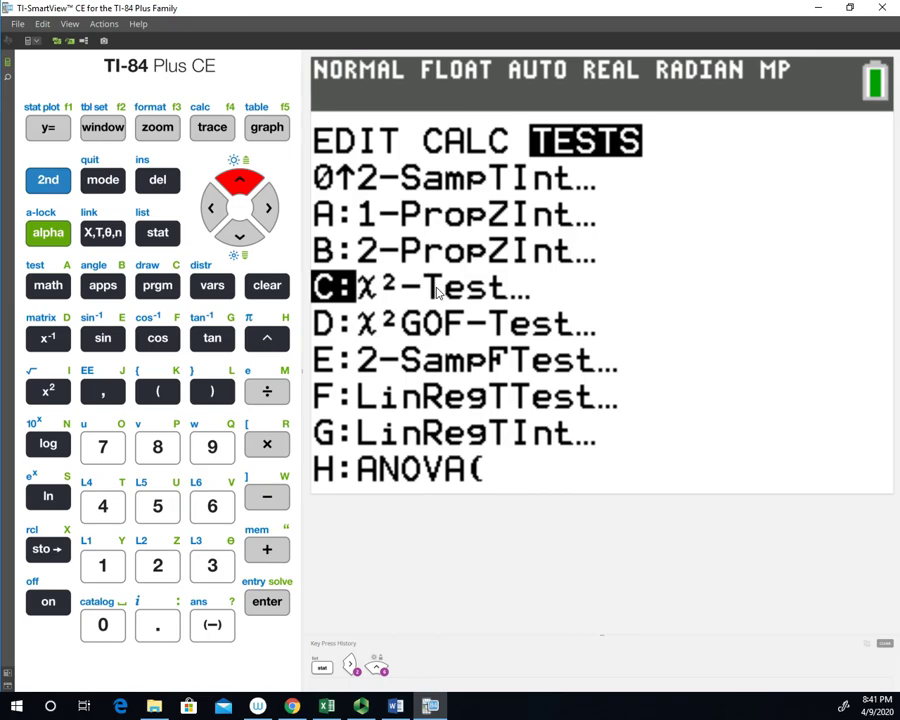
pyautogui.moveTo(436, 336)
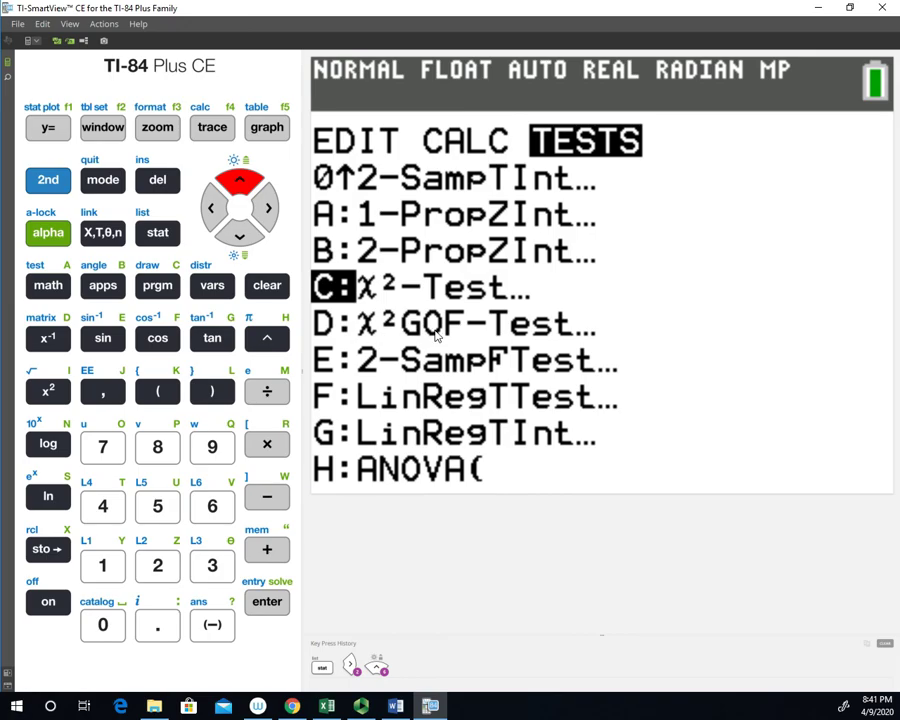
pyautogui.moveTo(460, 318)
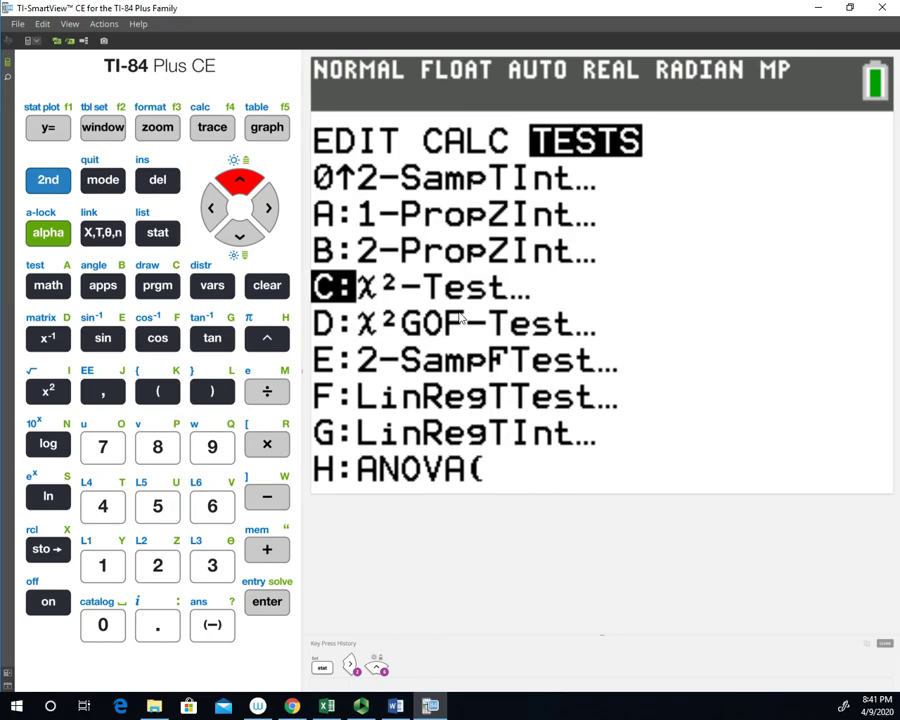
pyautogui.moveTo(284, 622)
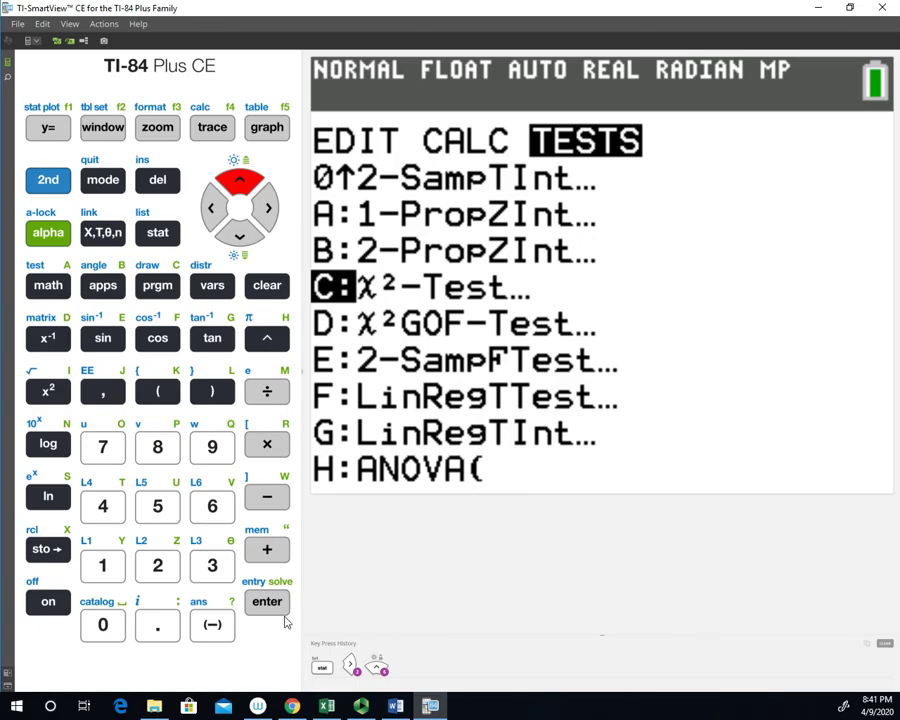
# - Choose χ²-Test, showing Observed [A], Expected [B] and color blue
pyautogui.click(268, 600)
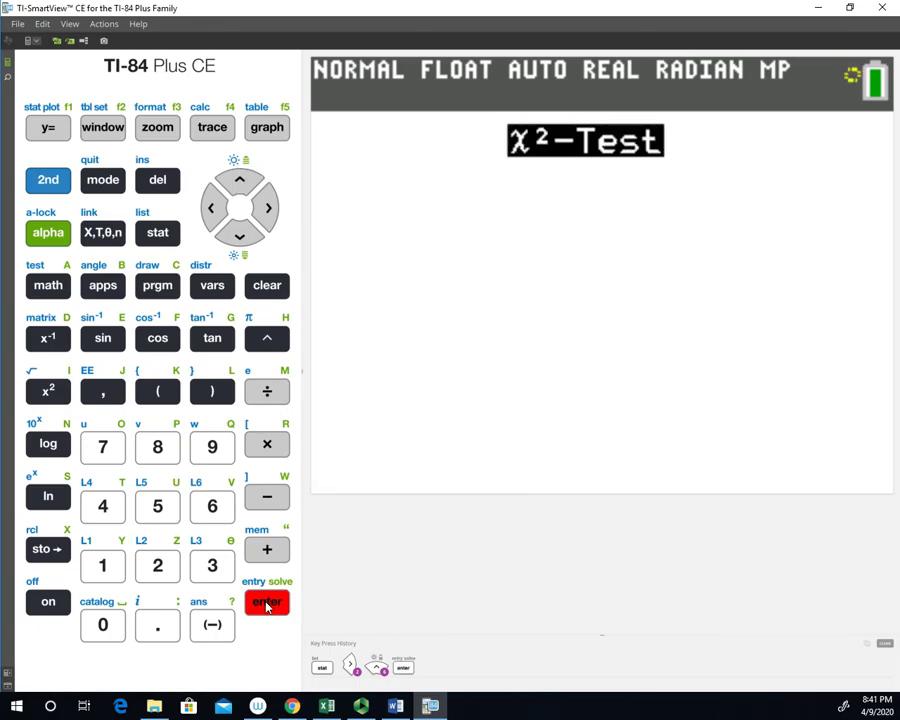
pyautogui.click(268, 600)
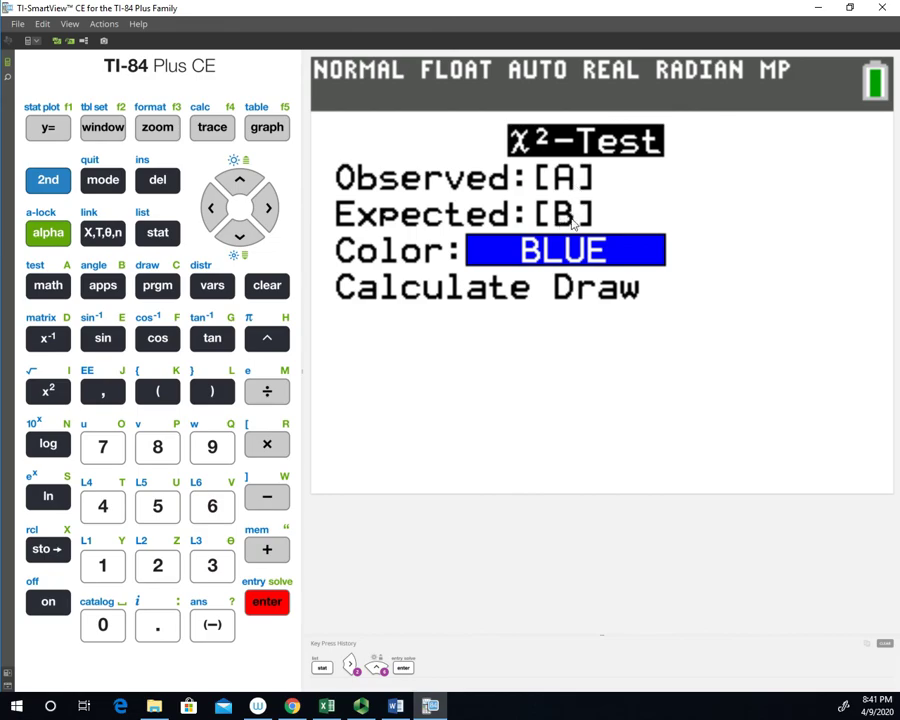
pyautogui.moveTo(536, 466)
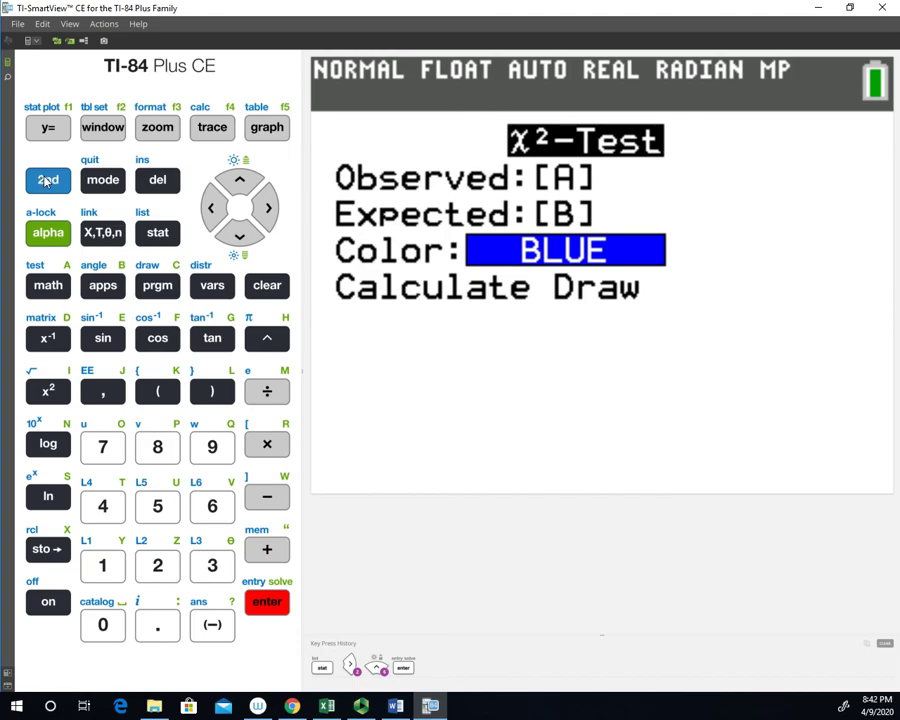
# - Quit to the home screen and open matrix [A] in the MATRIX EDIT editor
pyautogui.click(102, 180)
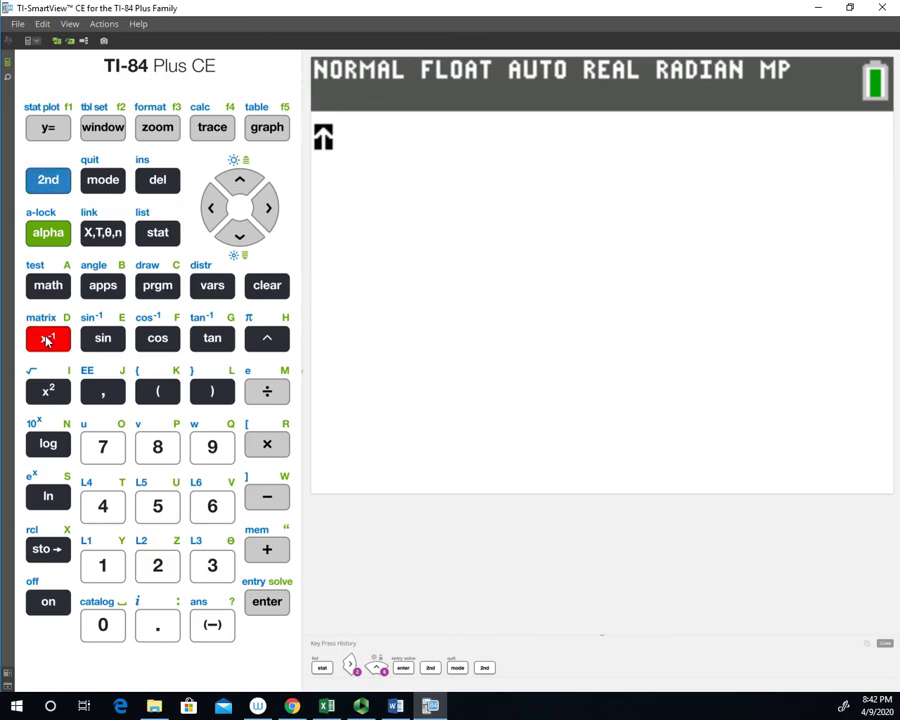
pyautogui.click(48, 338)
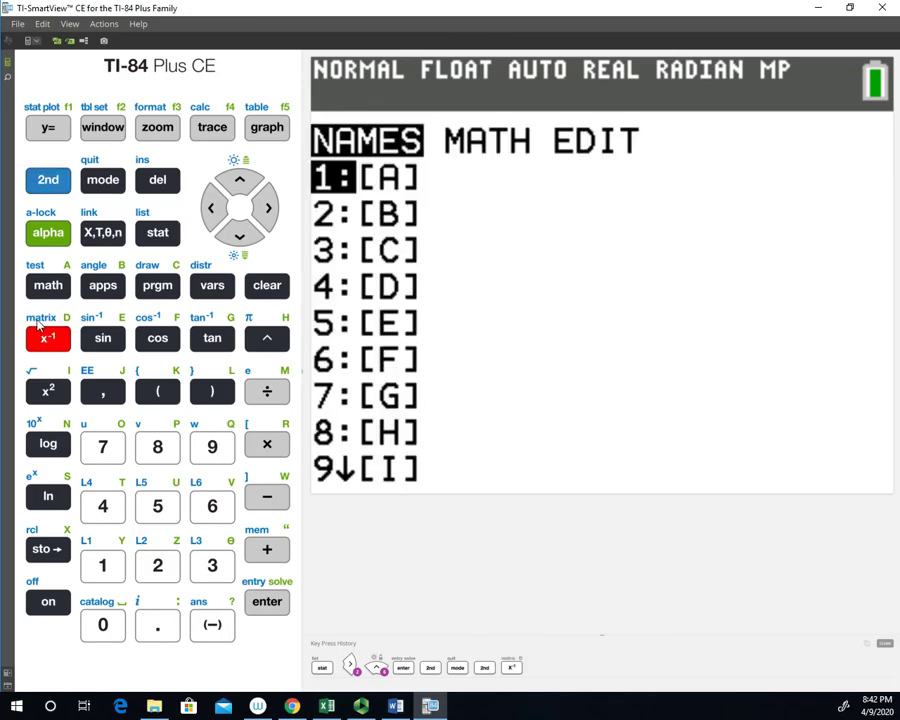
pyautogui.moveTo(596, 152)
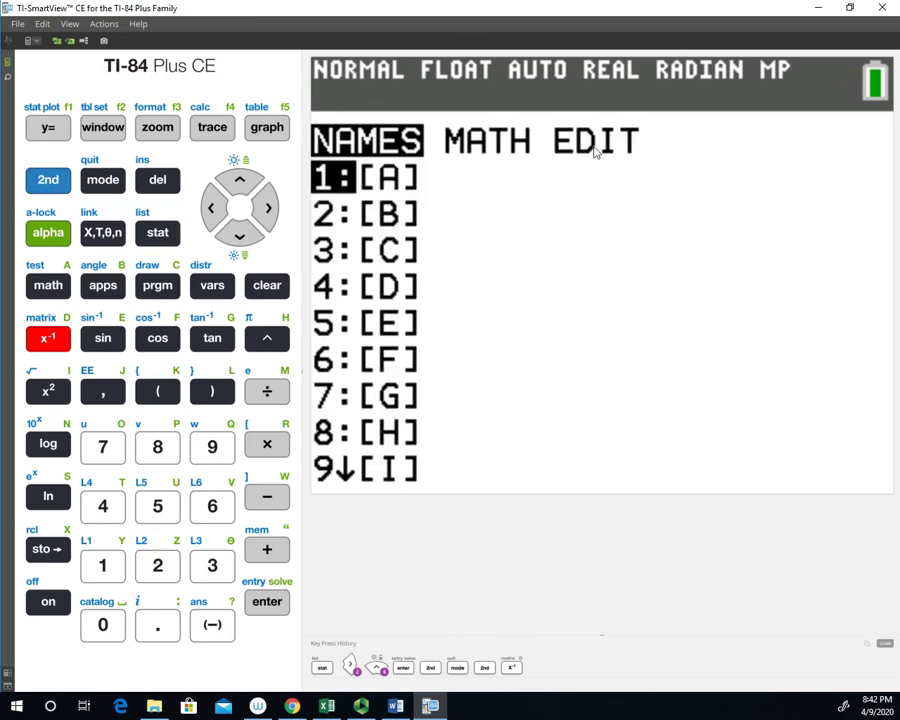
pyautogui.click(268, 208)
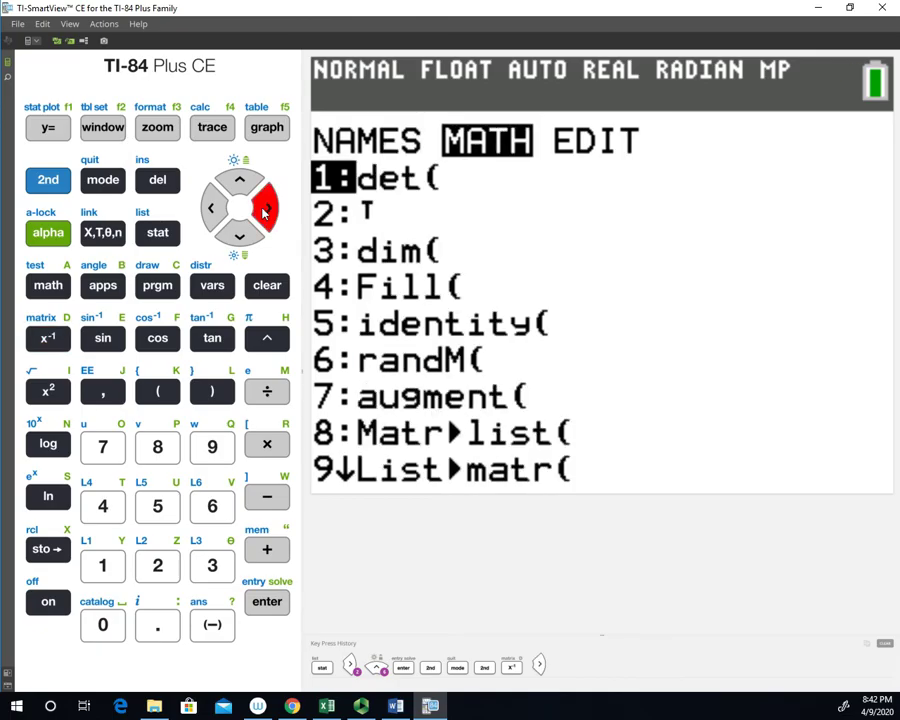
pyautogui.click(268, 206)
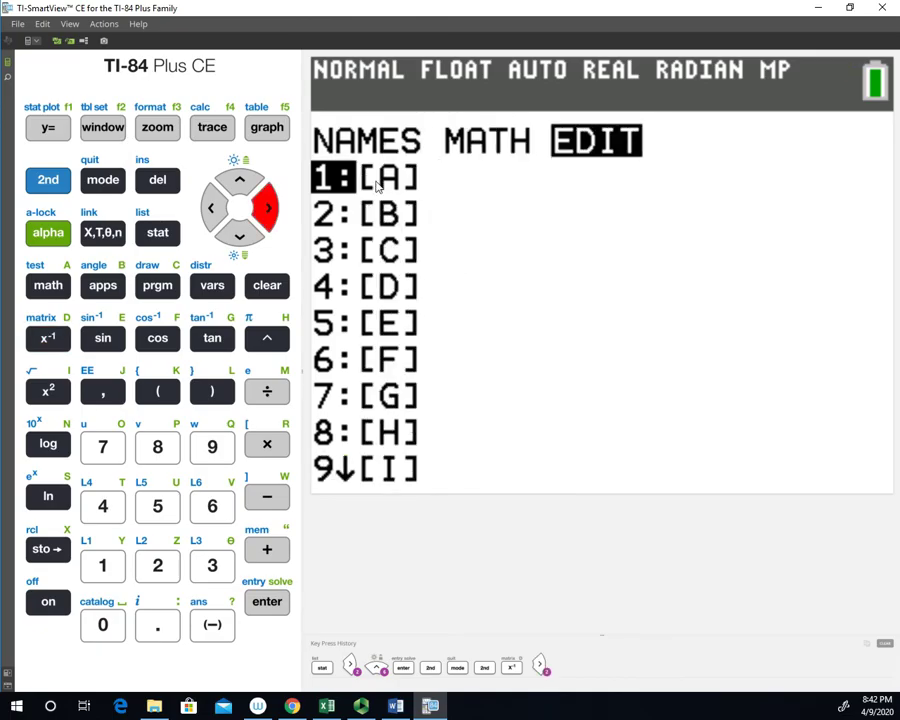
pyautogui.moveTo(410, 176)
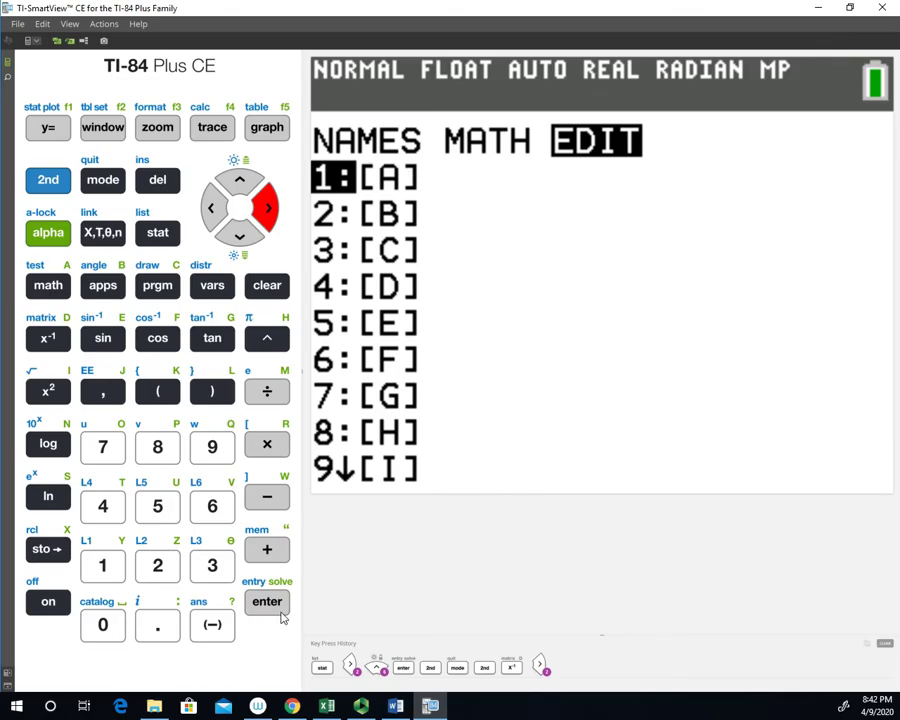
pyautogui.click(266, 600)
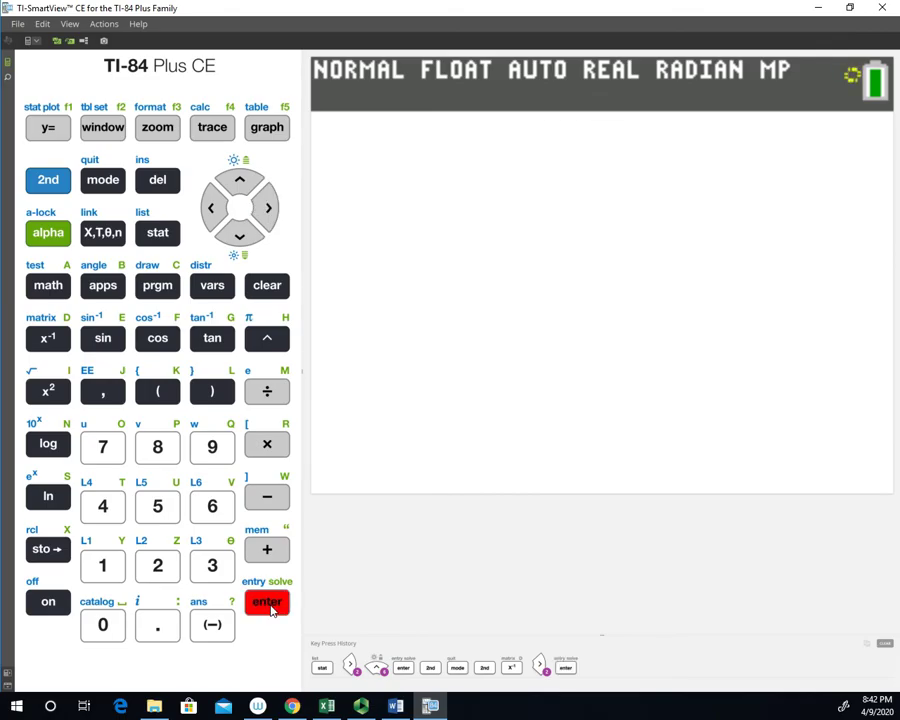
pyautogui.click(268, 600)
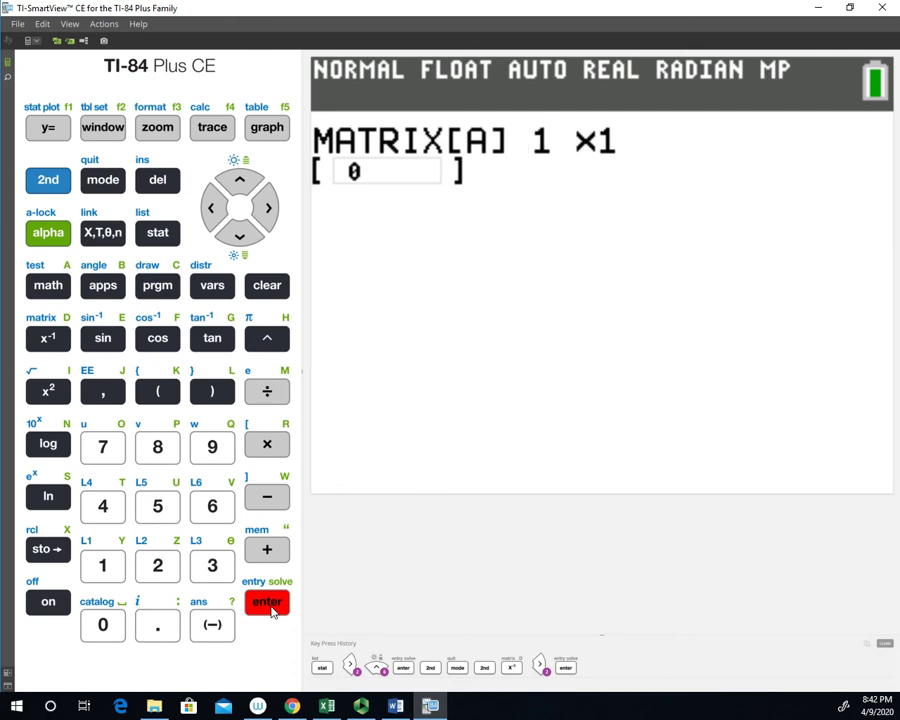
# - Resize matrix [A] to 2 rows by 3 columns
pyautogui.click(268, 600)
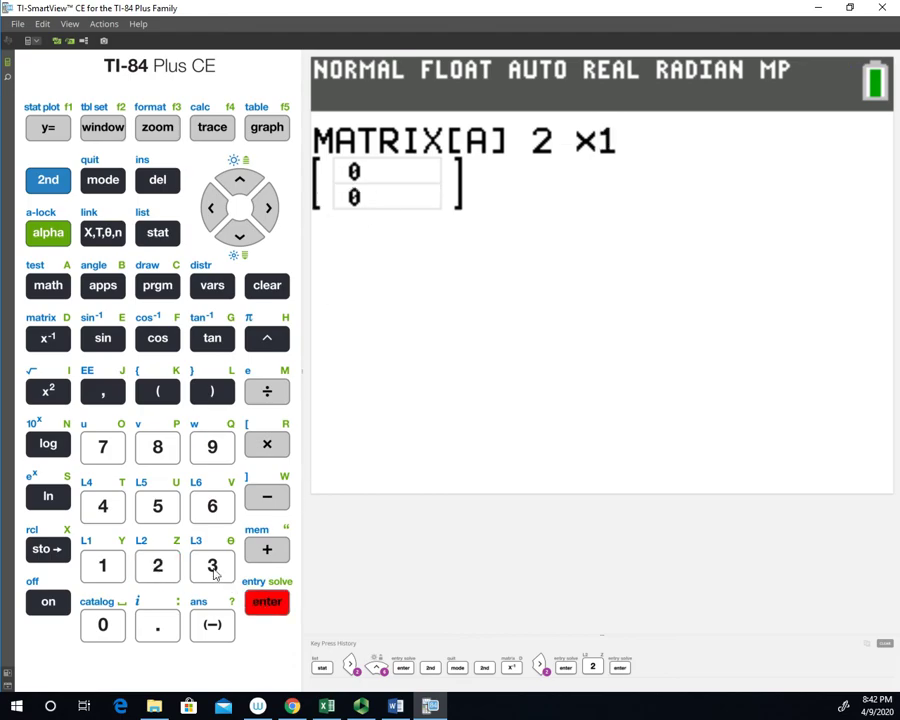
pyautogui.click(212, 564)
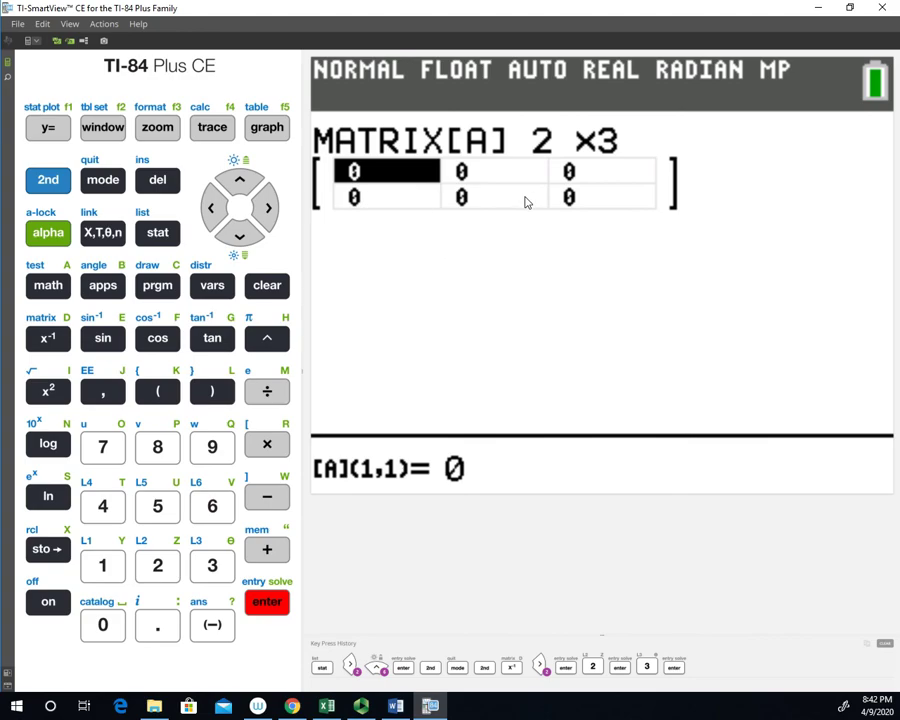
pyautogui.moveTo(384, 176)
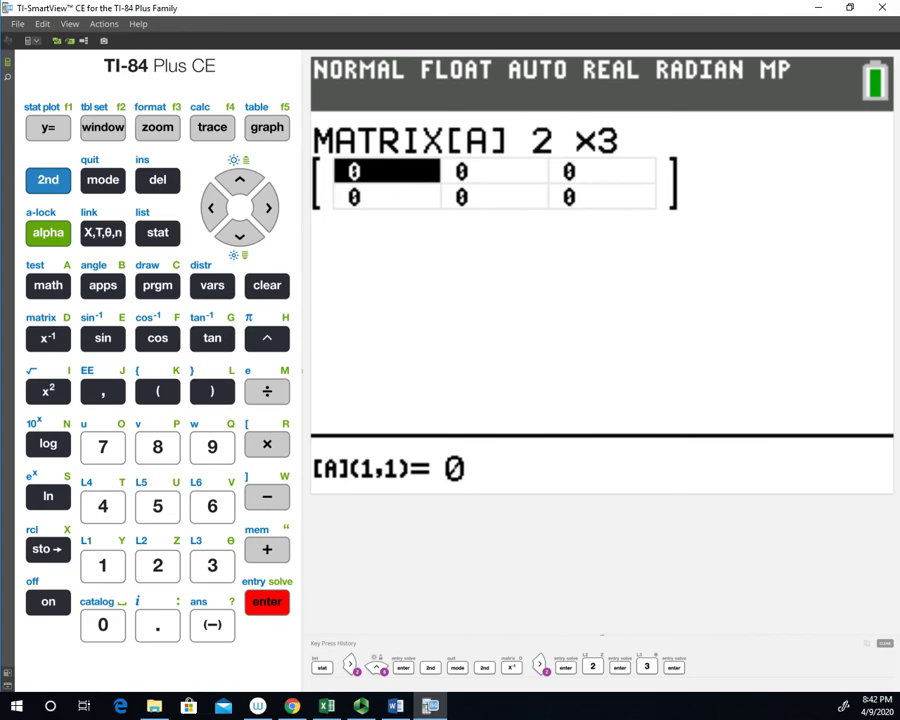
pyautogui.moveTo(184, 172)
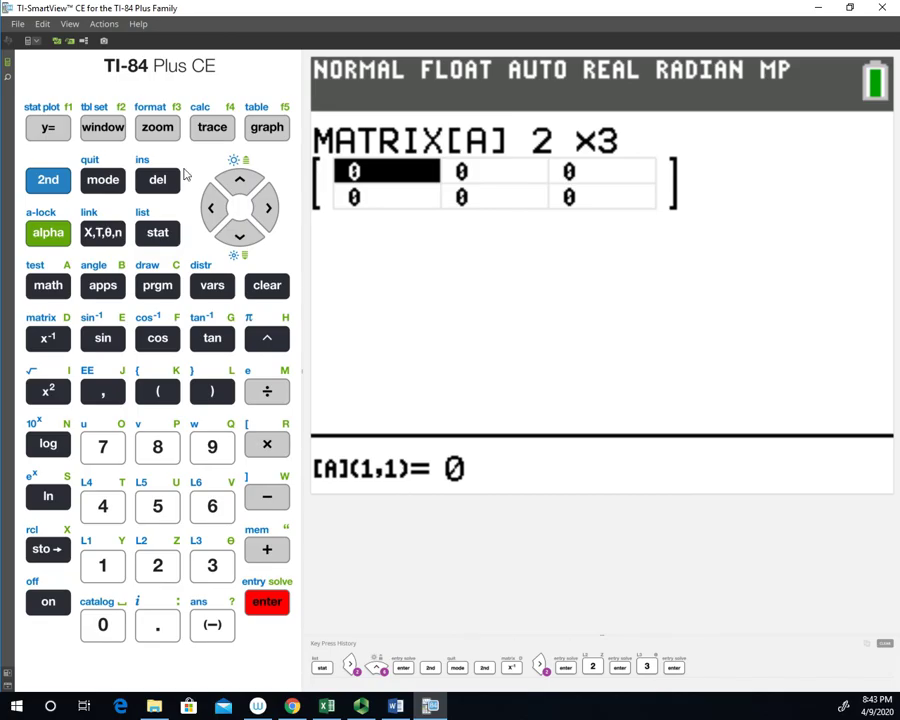
# - Enter 15, 19, 27 across the first row of [A]
pyautogui.click(156, 508)
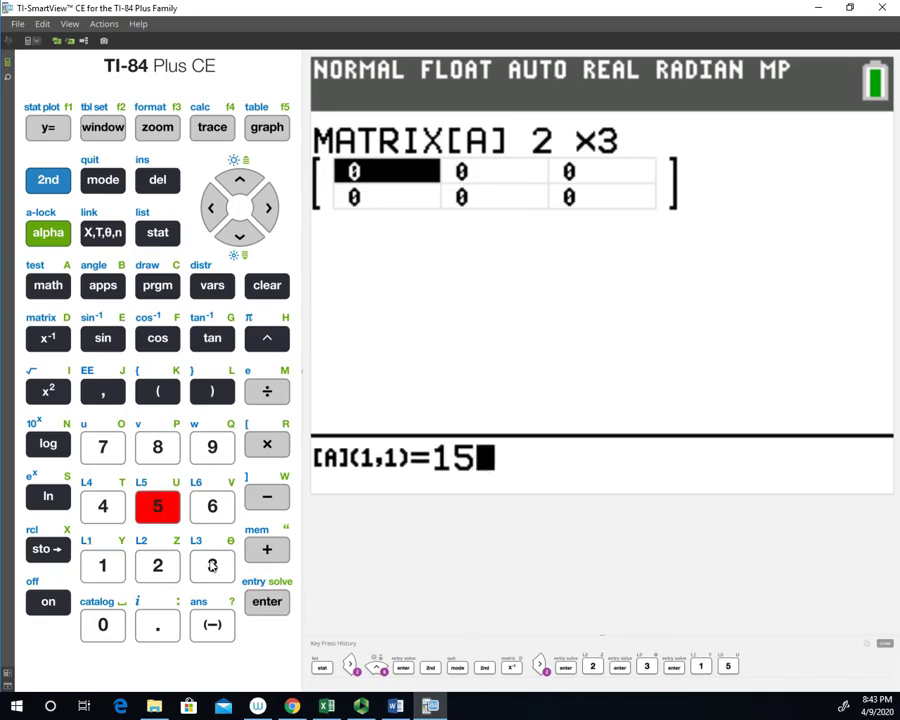
pyautogui.click(268, 600)
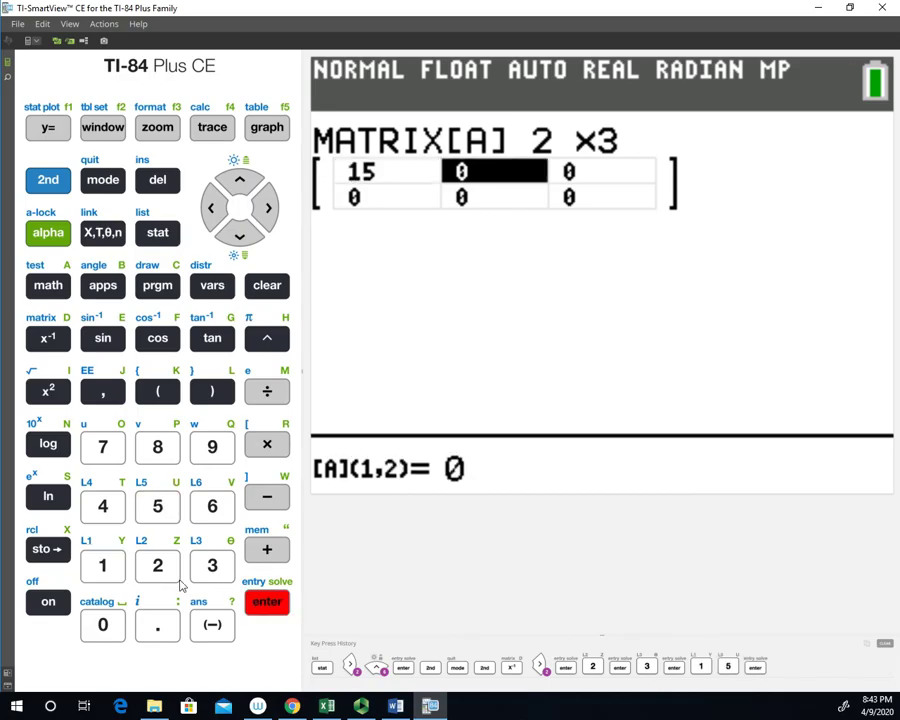
pyautogui.click(102, 564)
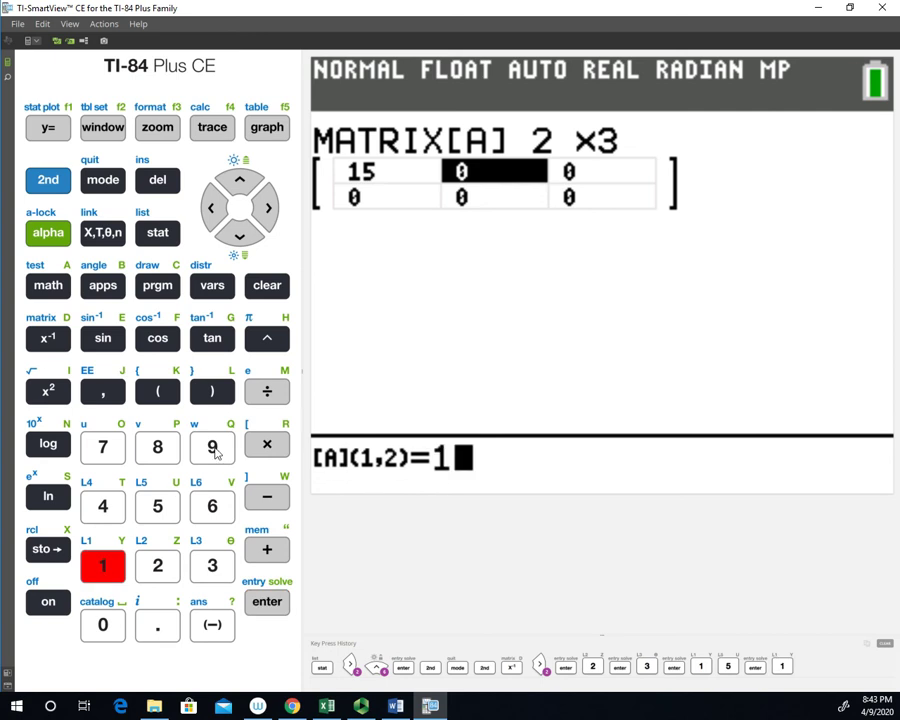
pyautogui.click(268, 600)
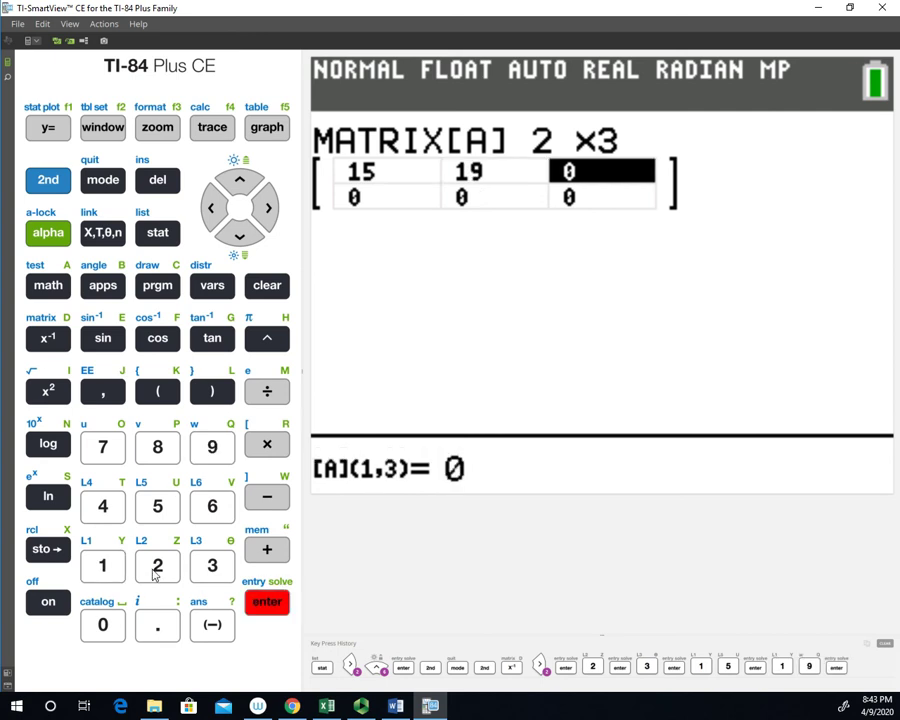
pyautogui.click(102, 448)
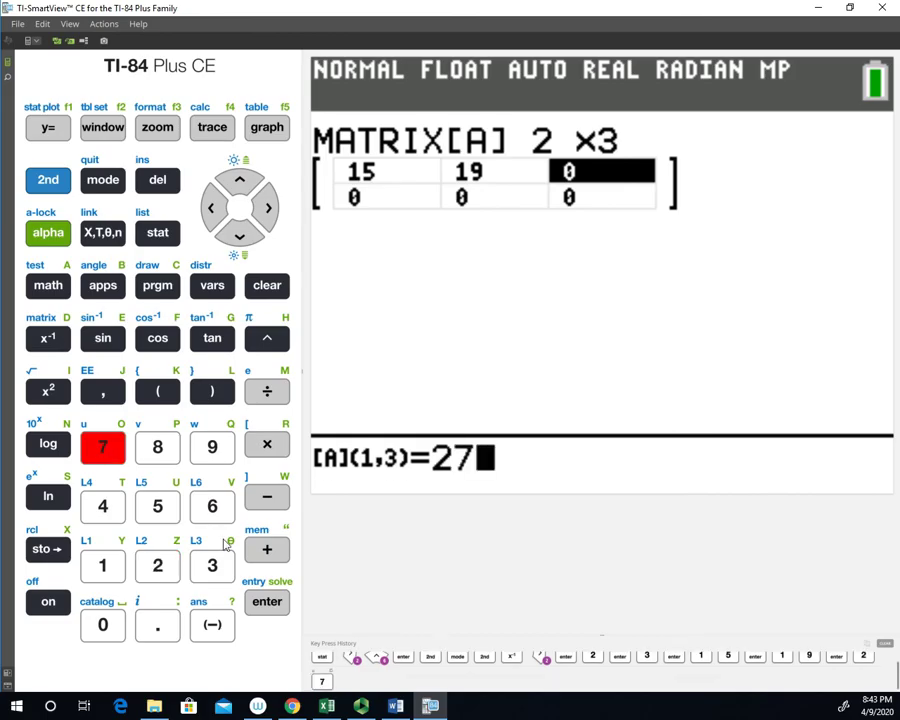
pyautogui.click(268, 600)
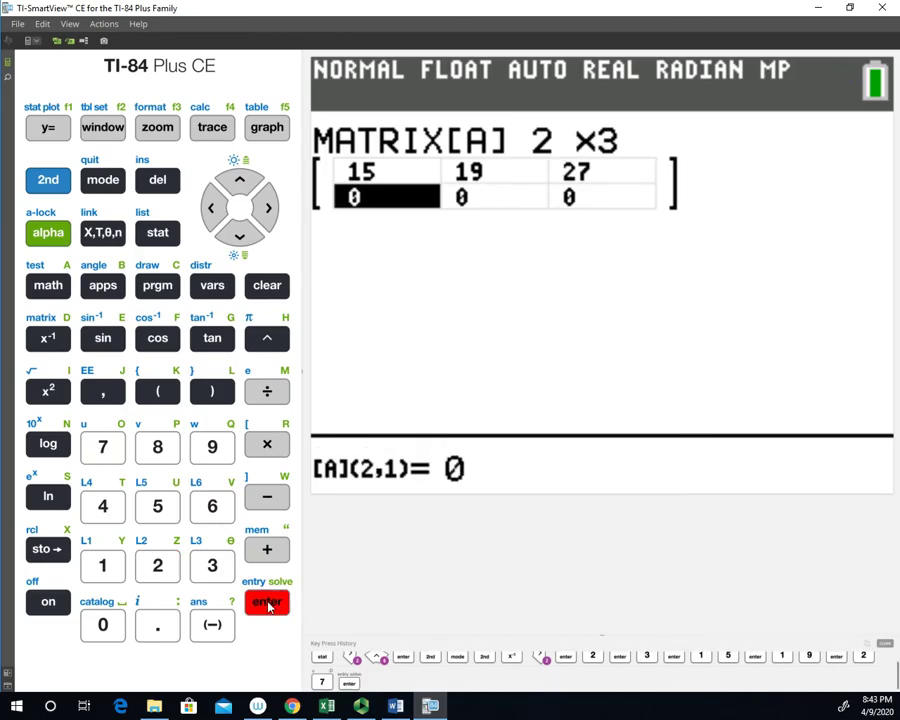
pyautogui.moveTo(176, 564)
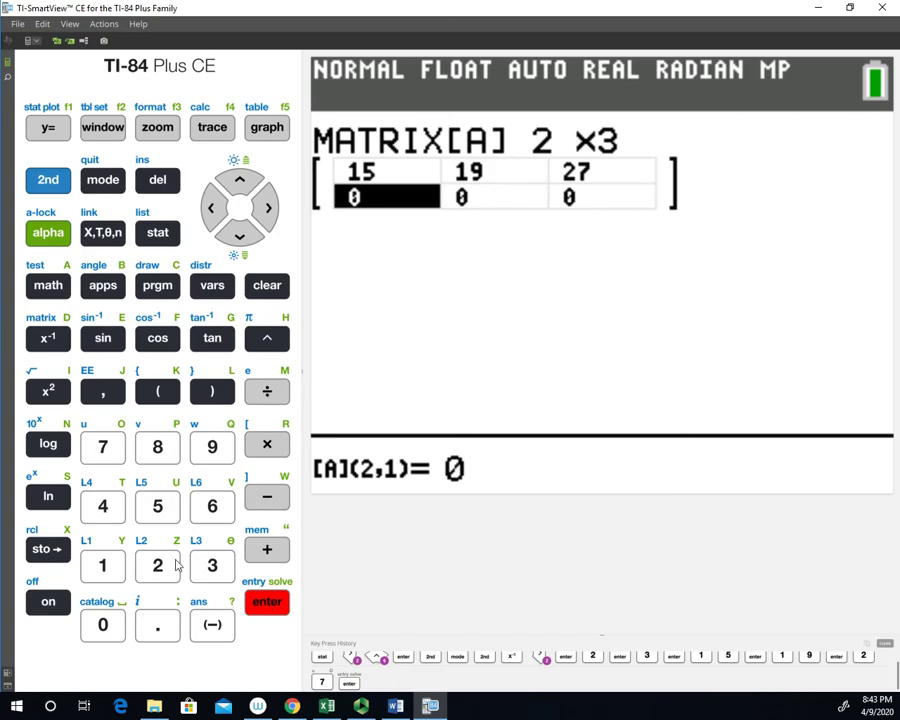
# - Enter 26, 11, 2 across the second row of [A]
pyautogui.click(212, 506)
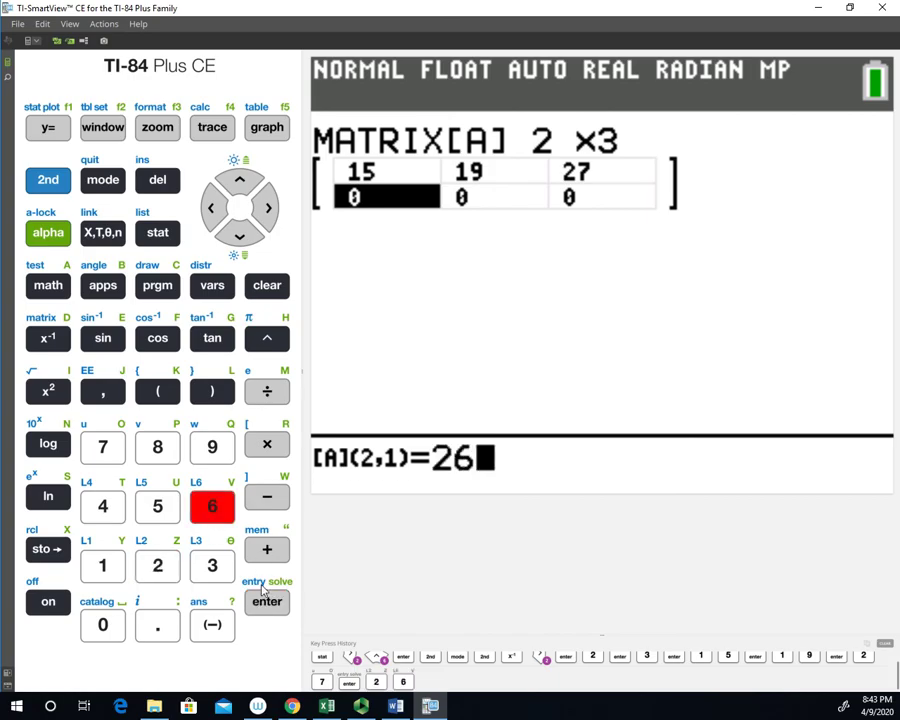
pyautogui.click(266, 600)
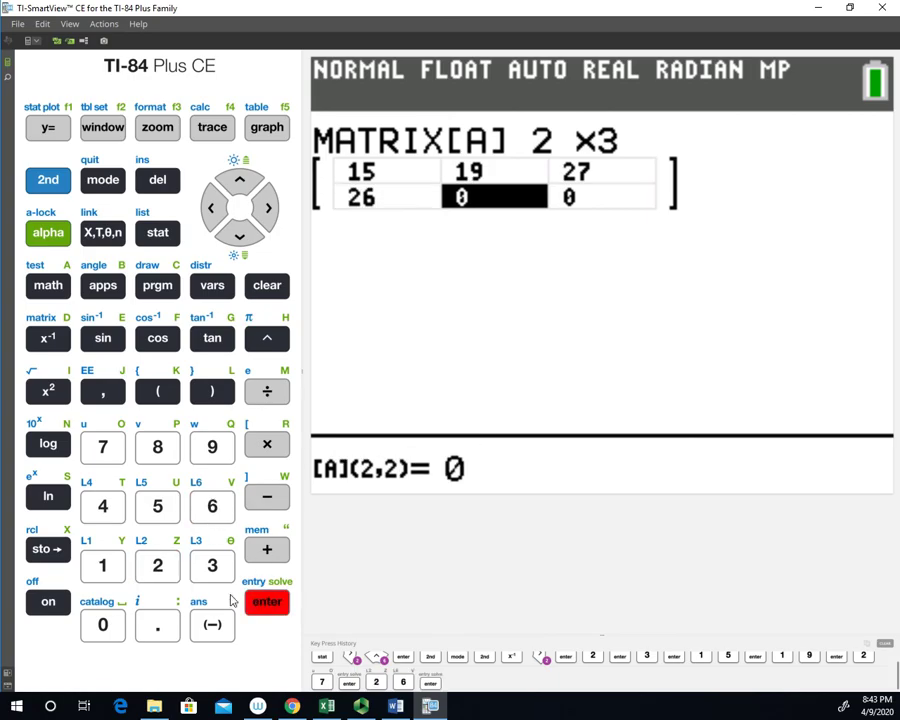
pyautogui.click(104, 566)
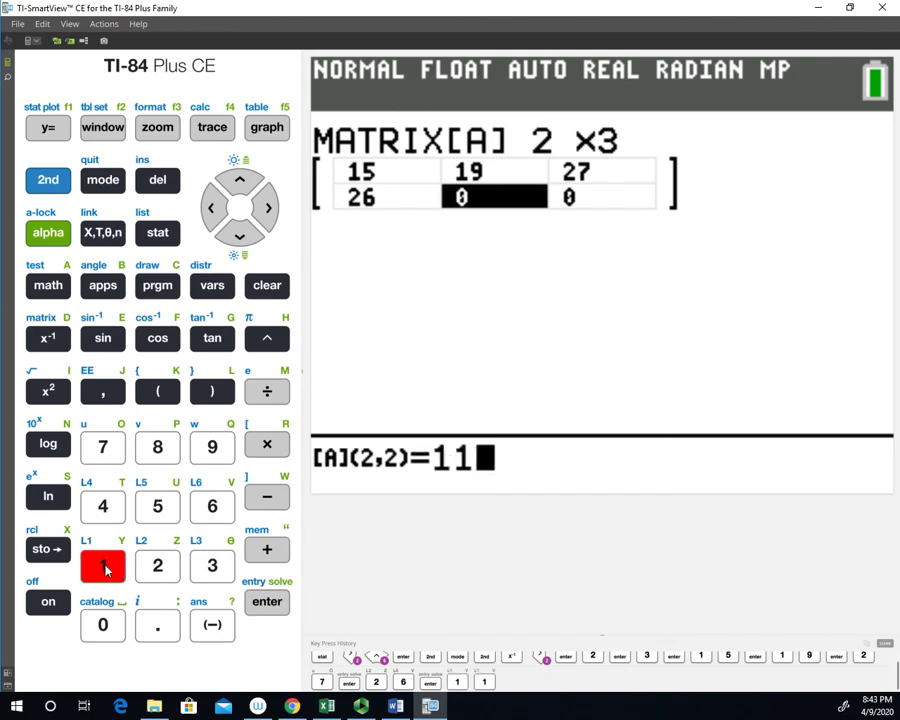
pyautogui.click(266, 600)
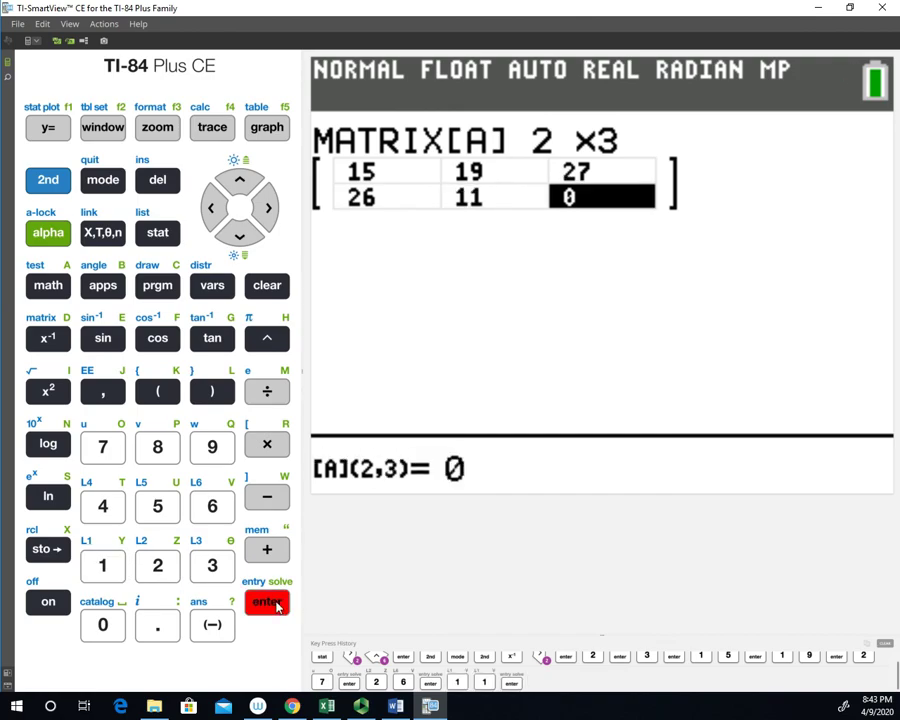
pyautogui.click(156, 566)
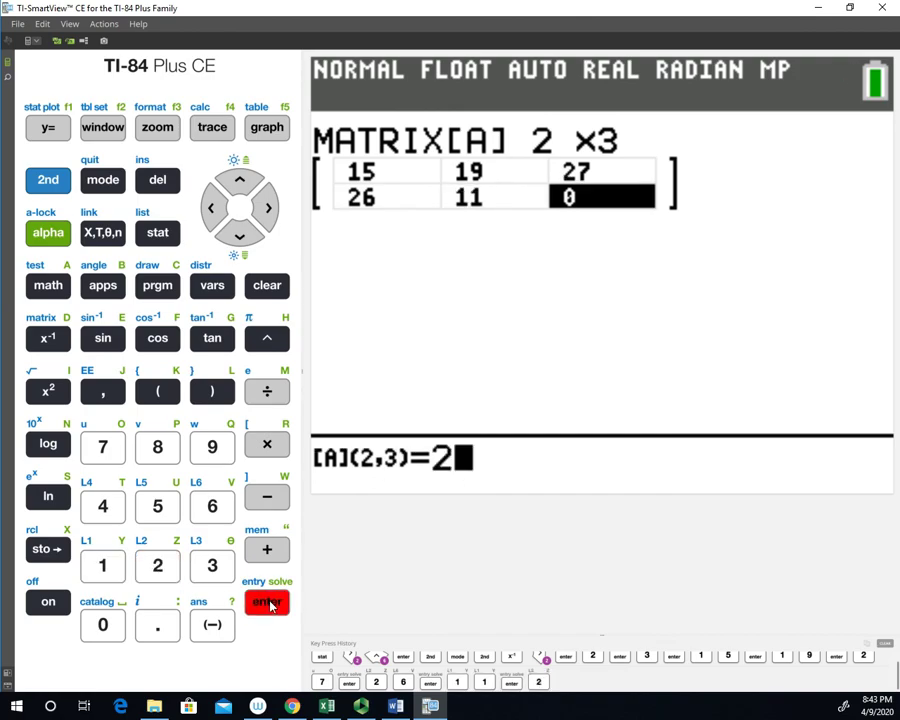
pyautogui.click(268, 600)
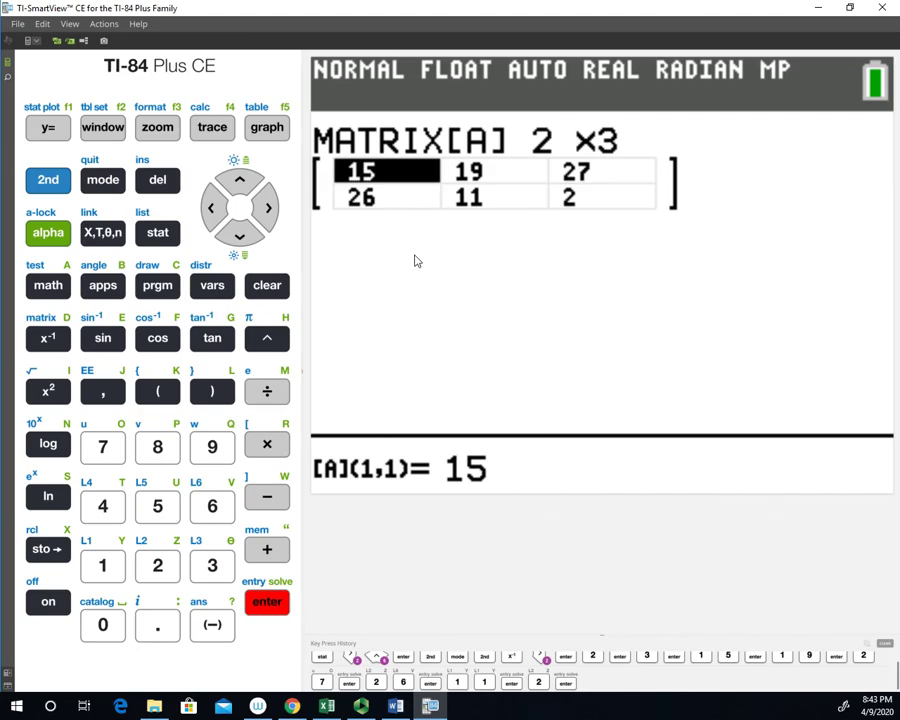
pyautogui.moveTo(578, 192)
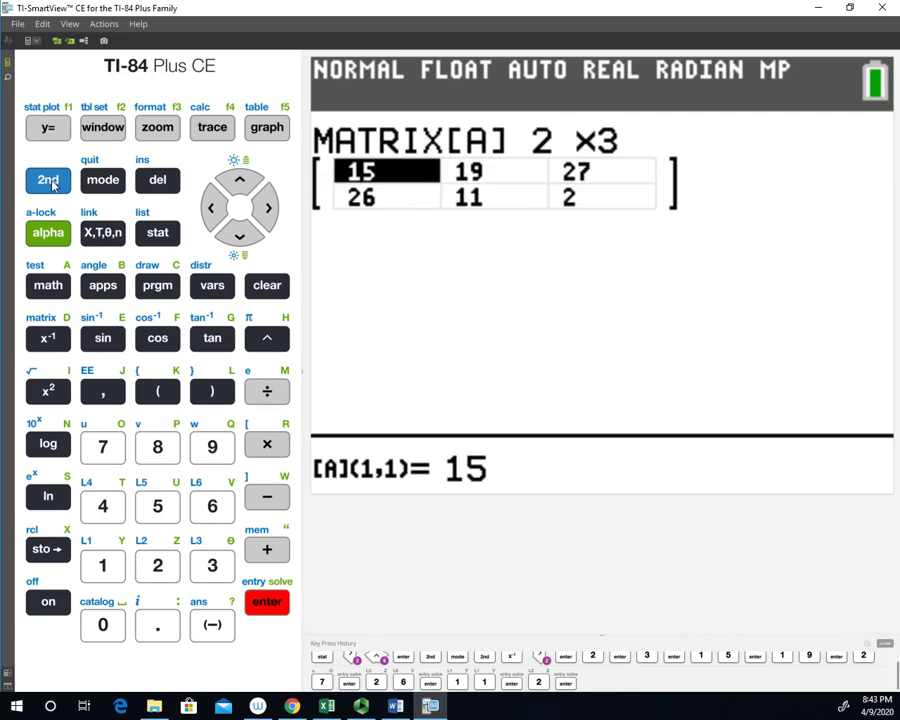
# - Quit the matrix editor back to a cleared home screen
pyautogui.click(48, 180)
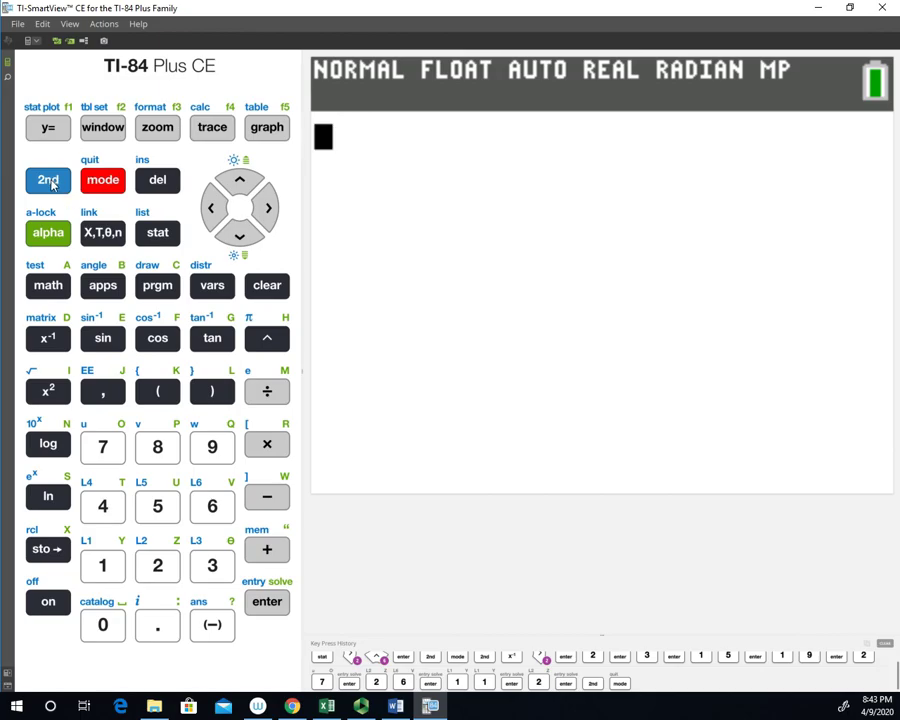
# - Recall [A] from MATRIX NAMES to the home screen, displaying 15, 19, 27 and 26, 11, 2
pyautogui.click(48, 180)
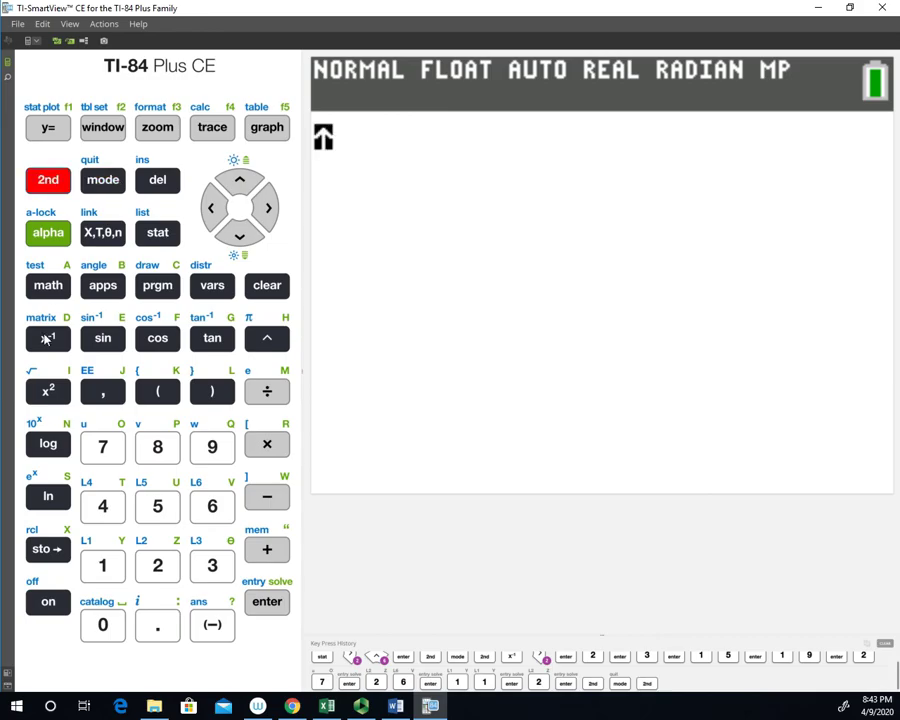
pyautogui.click(48, 338)
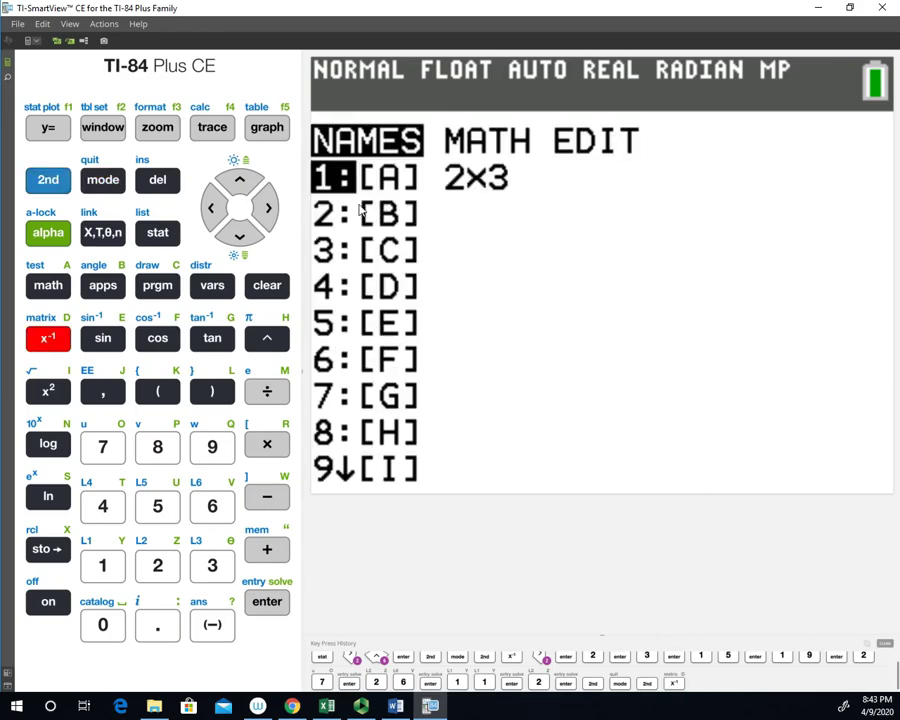
pyautogui.moveTo(436, 196)
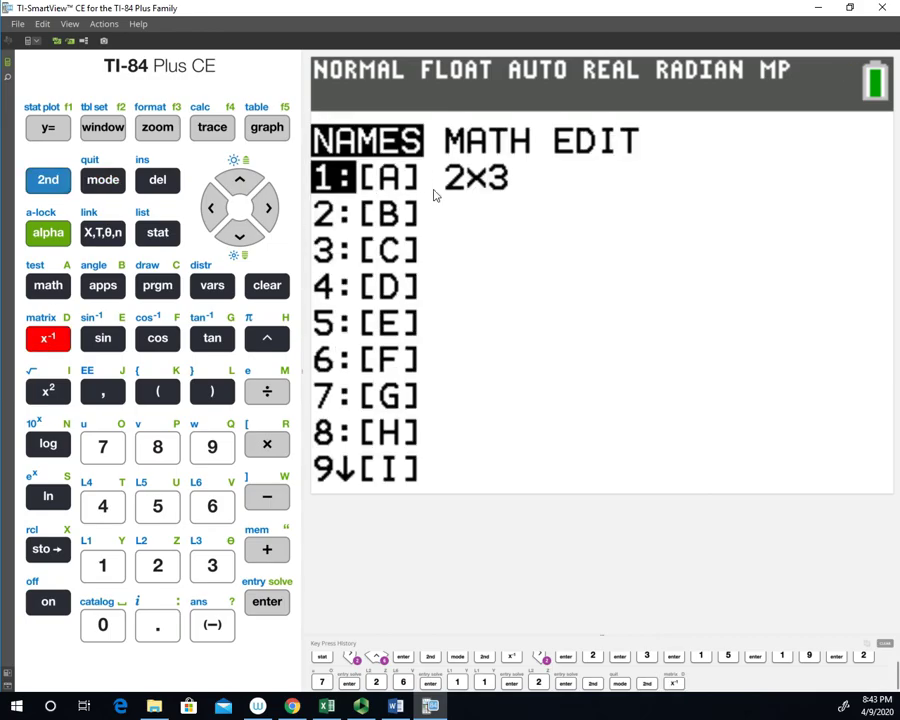
pyautogui.moveTo(480, 190)
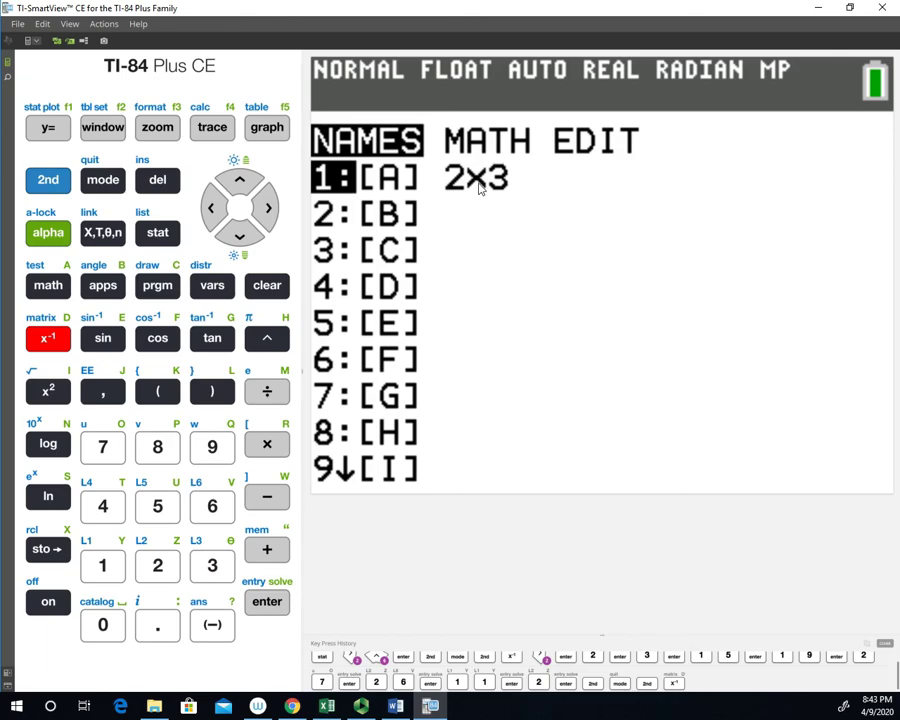
pyautogui.moveTo(320, 384)
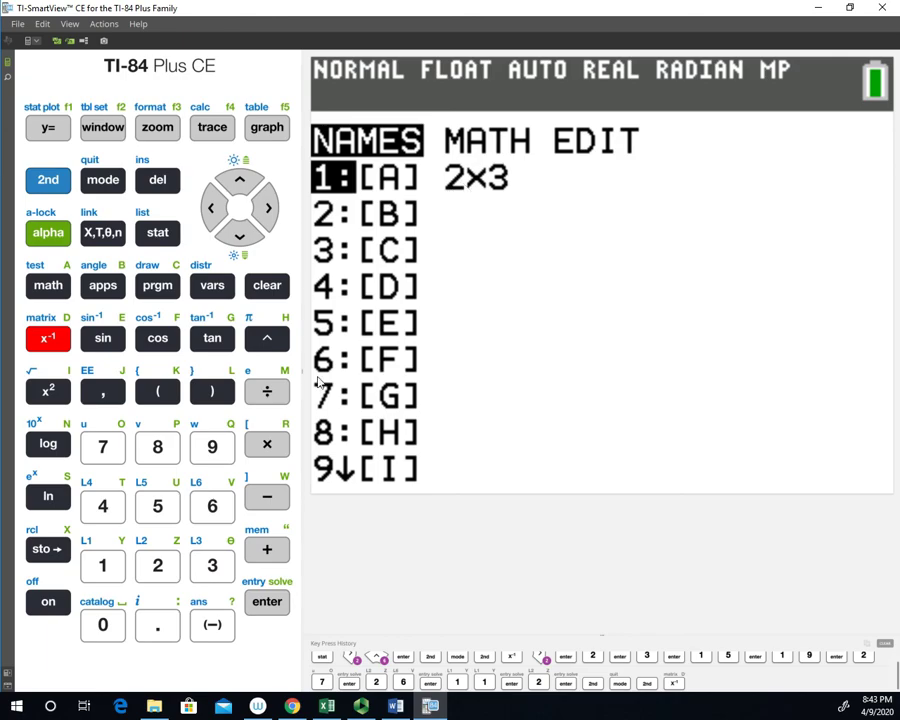
pyautogui.click(266, 600)
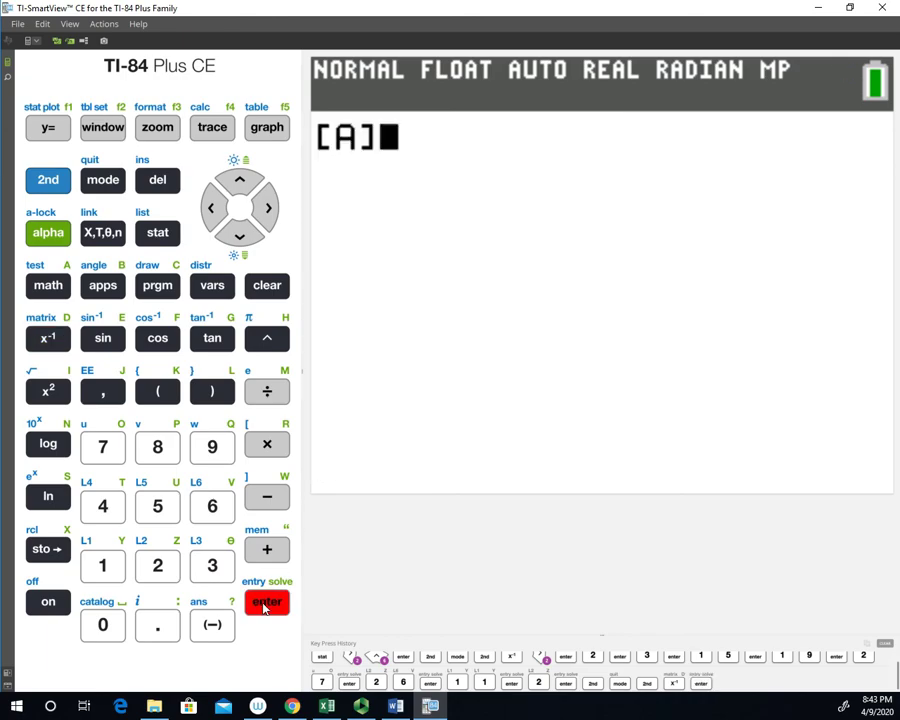
pyautogui.click(266, 600)
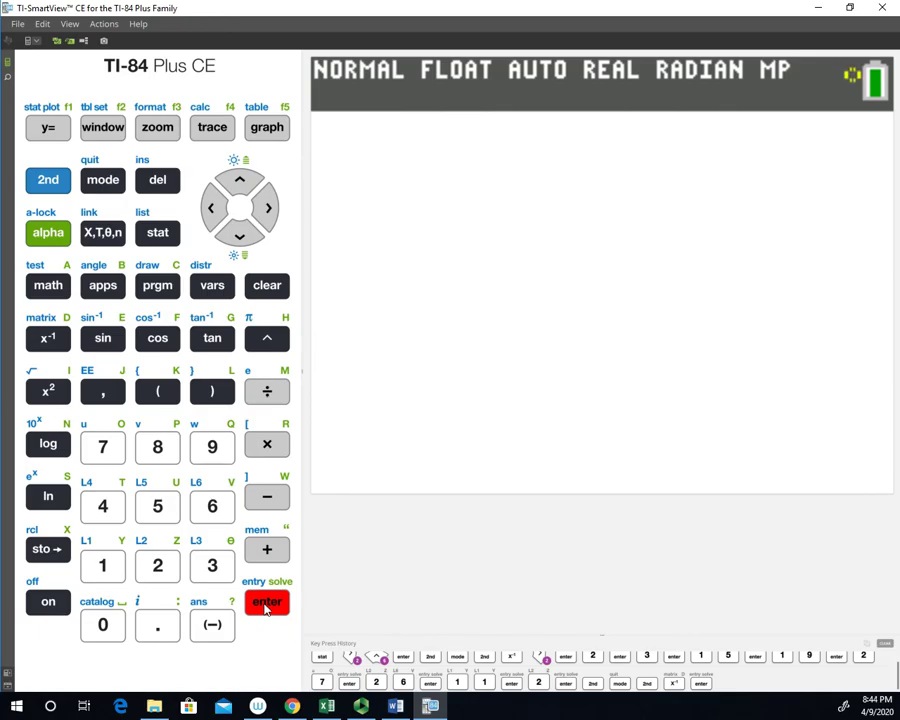
pyautogui.click(268, 600)
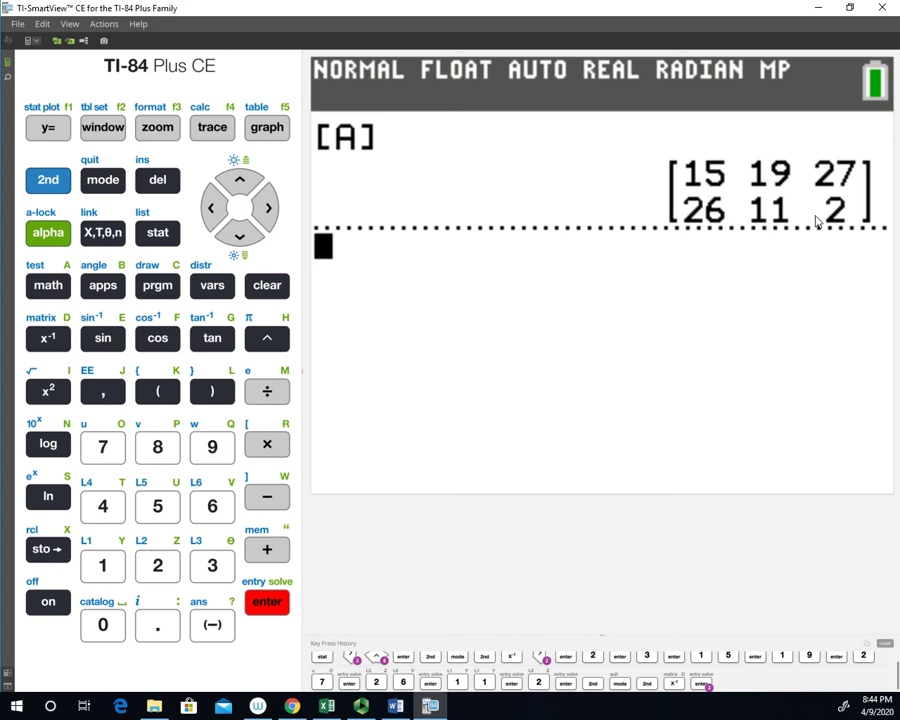
pyautogui.moveTo(688, 310)
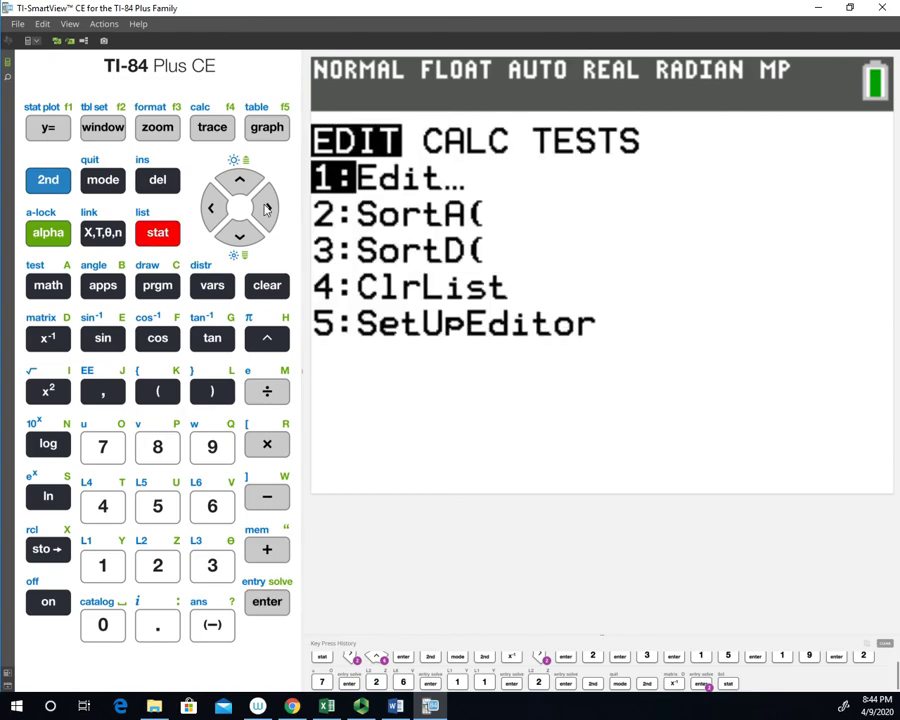
# - Reach C:χ²-Test in STAT TESTS again and enter its setup with Observed [A], Expected [B]
pyautogui.click(268, 206)
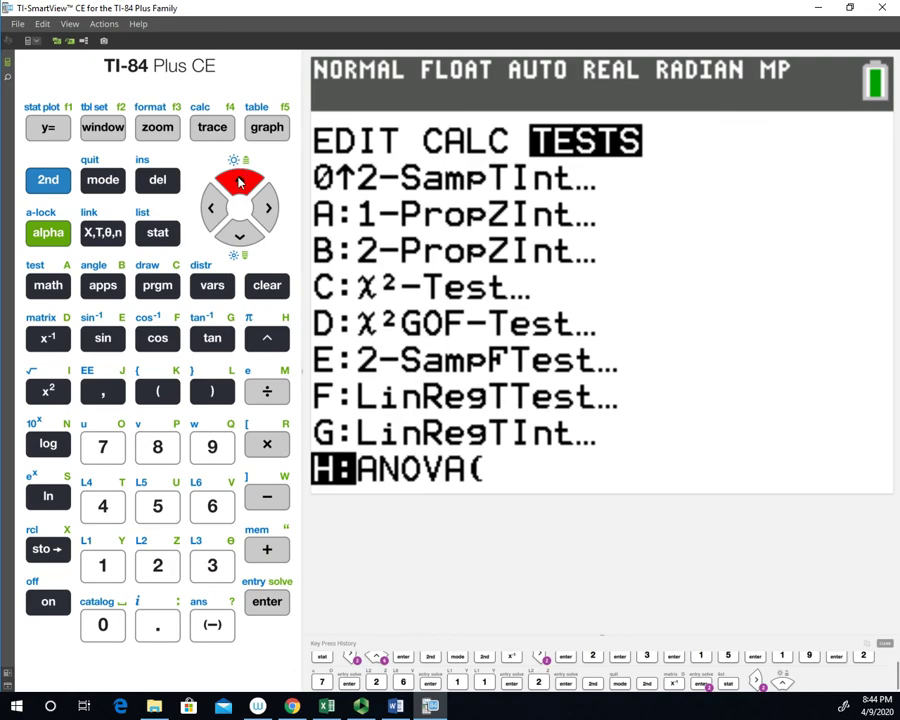
pyautogui.click(210, 208)
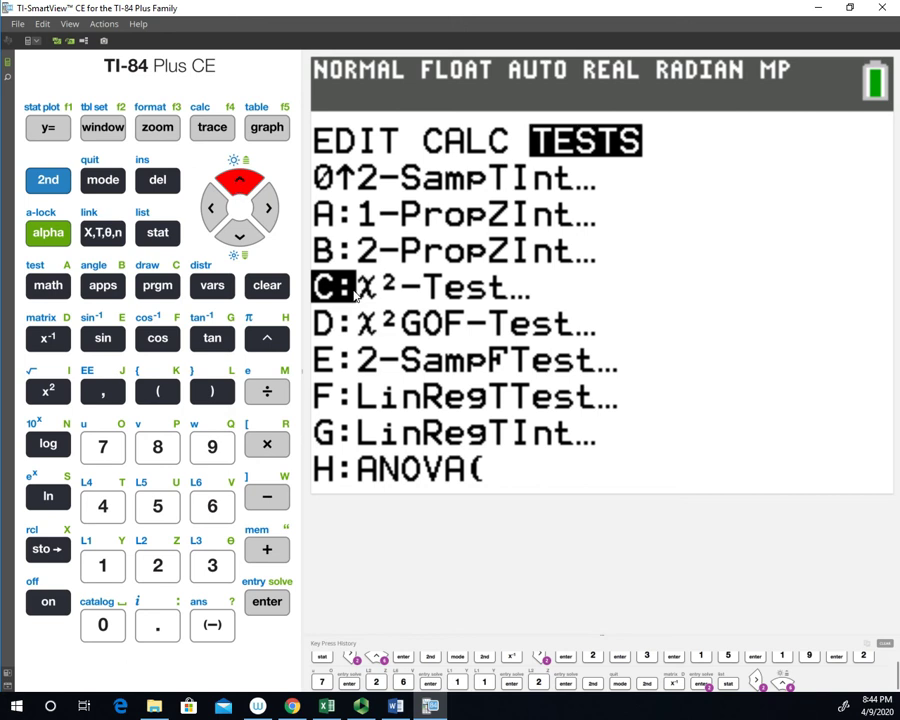
pyautogui.moveTo(260, 624)
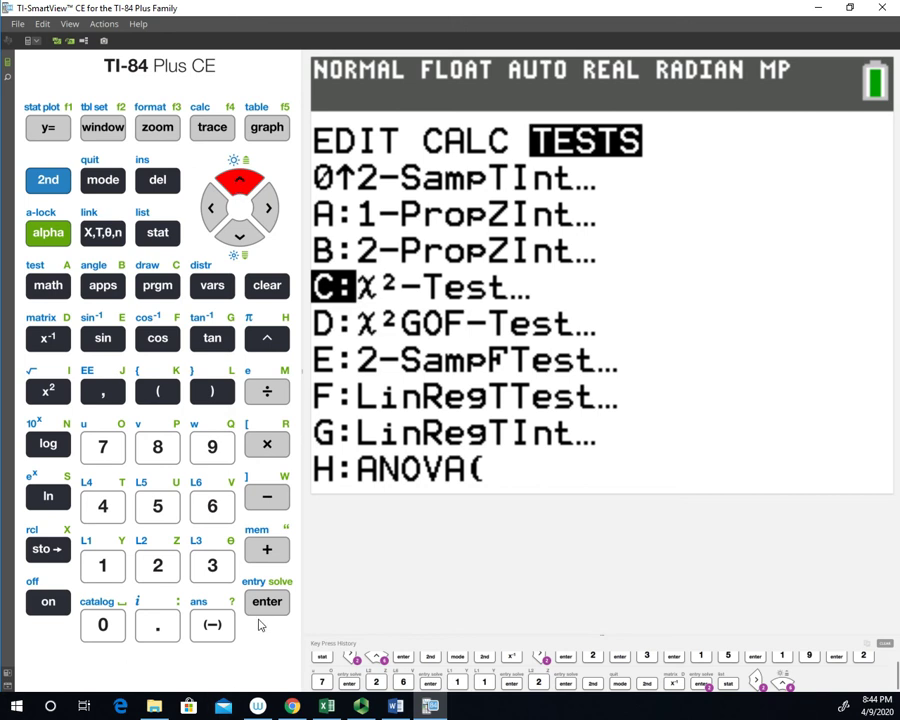
pyautogui.click(268, 600)
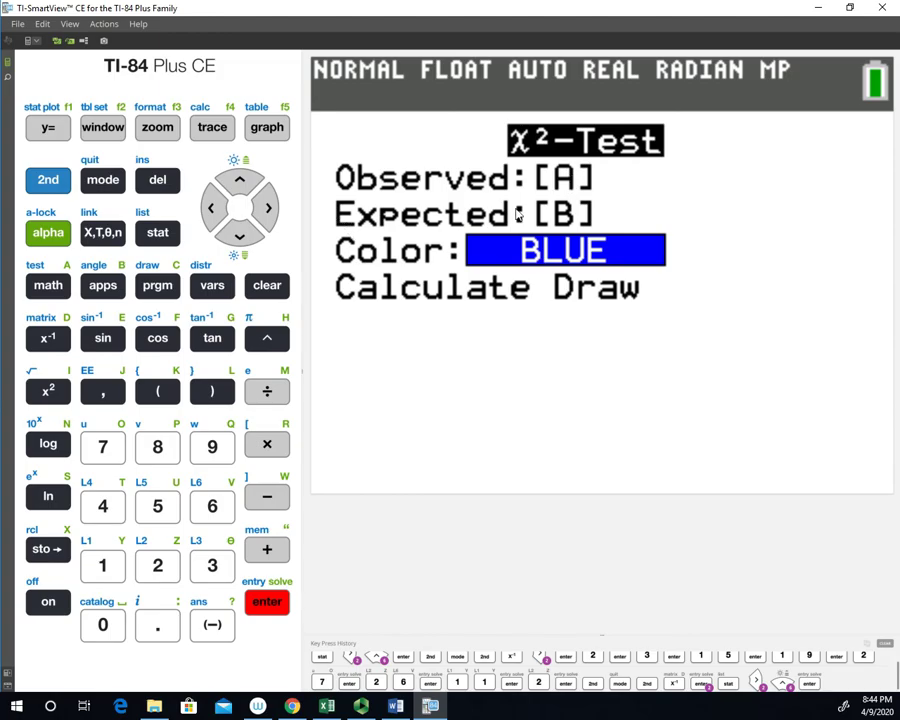
pyautogui.moveTo(564, 228)
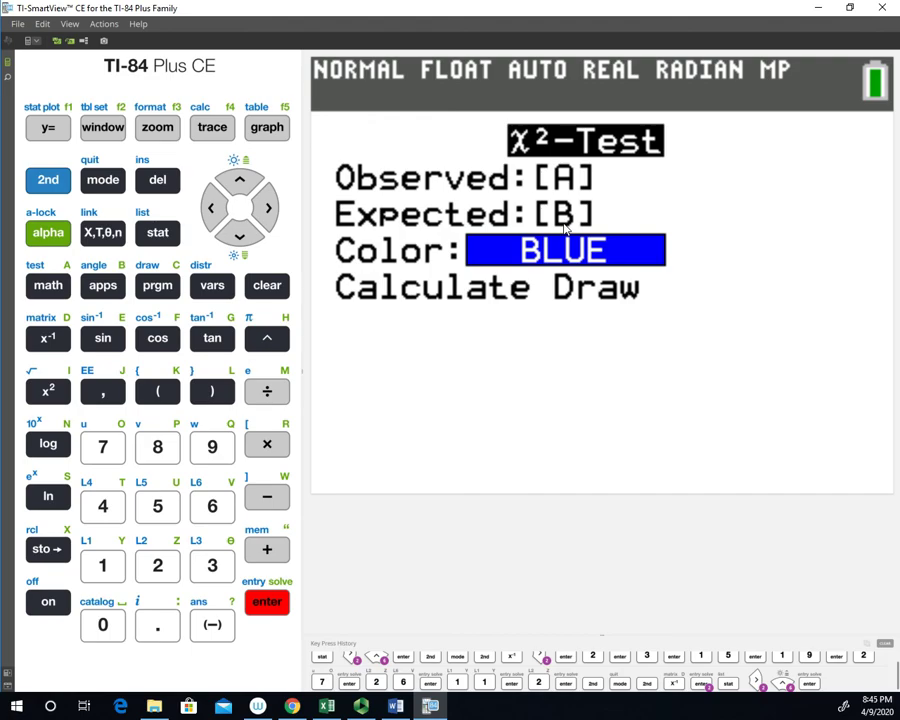
pyautogui.moveTo(240, 236)
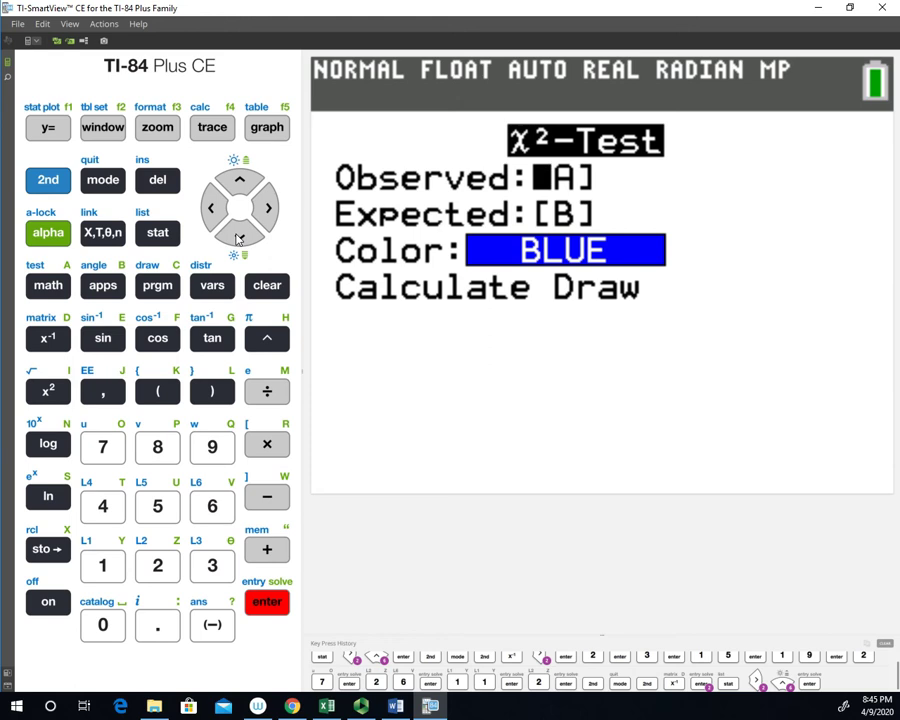
pyautogui.click(240, 232)
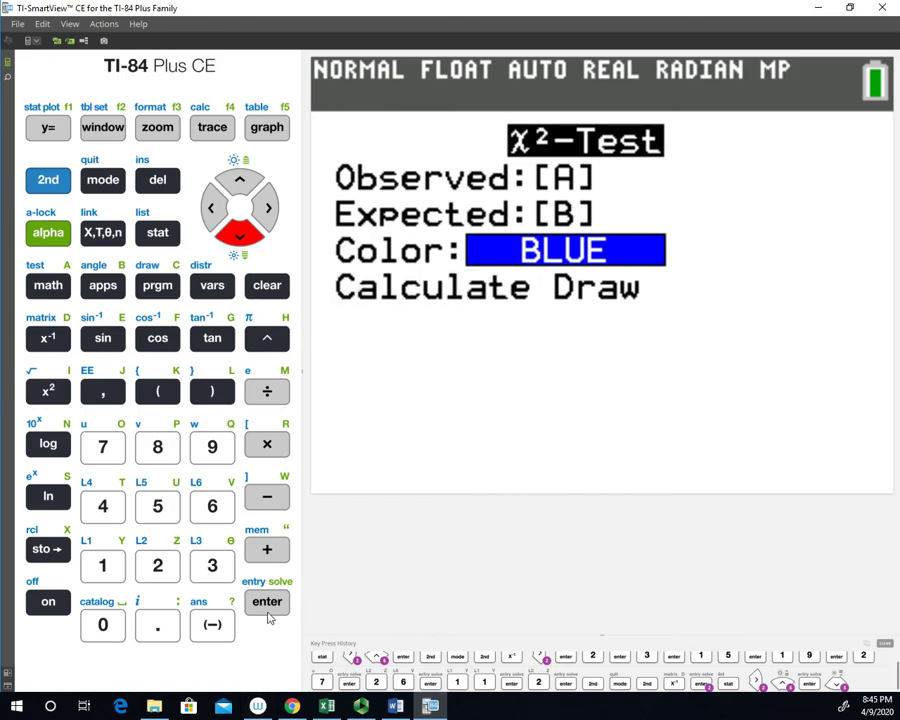
# - Calculate the χ²-Test, giving χ²=22.90487283, p=1.062355966E-5 and df=2
pyautogui.click(268, 600)
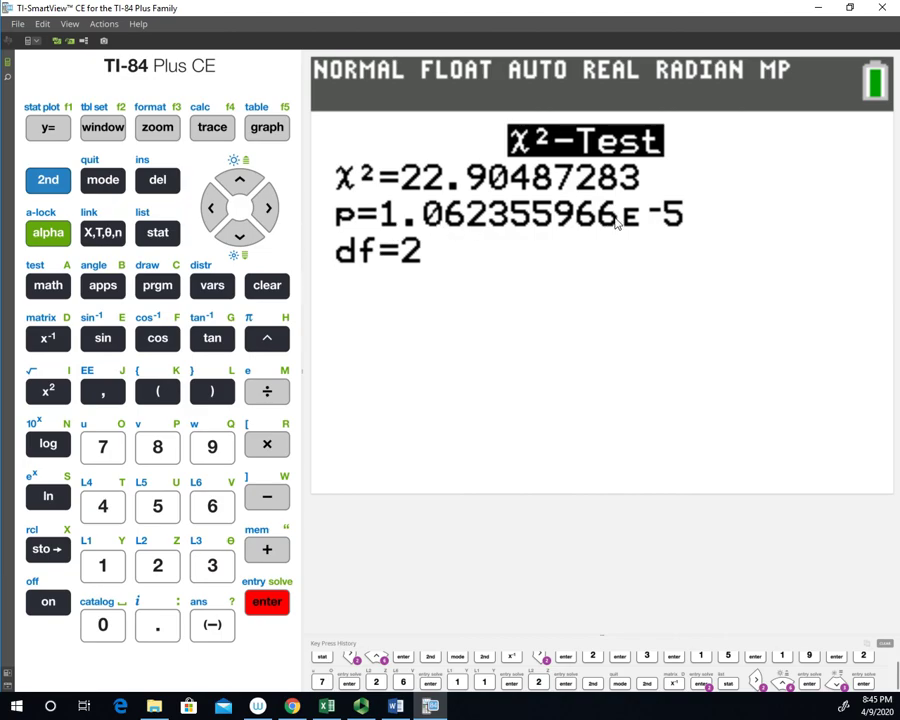
pyautogui.moveTo(668, 218)
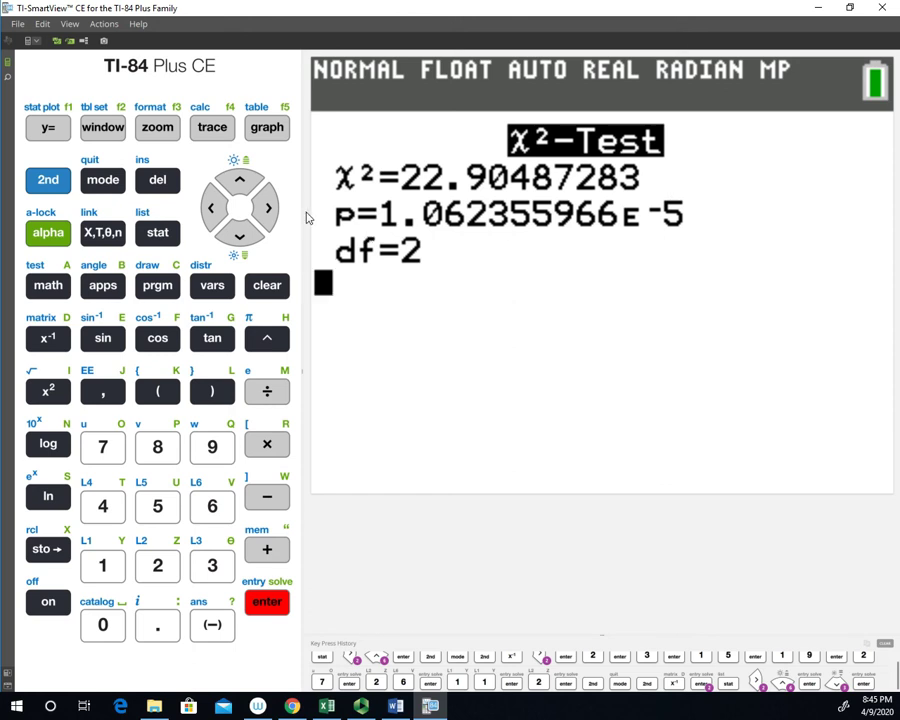
pyautogui.moveTo(364, 224)
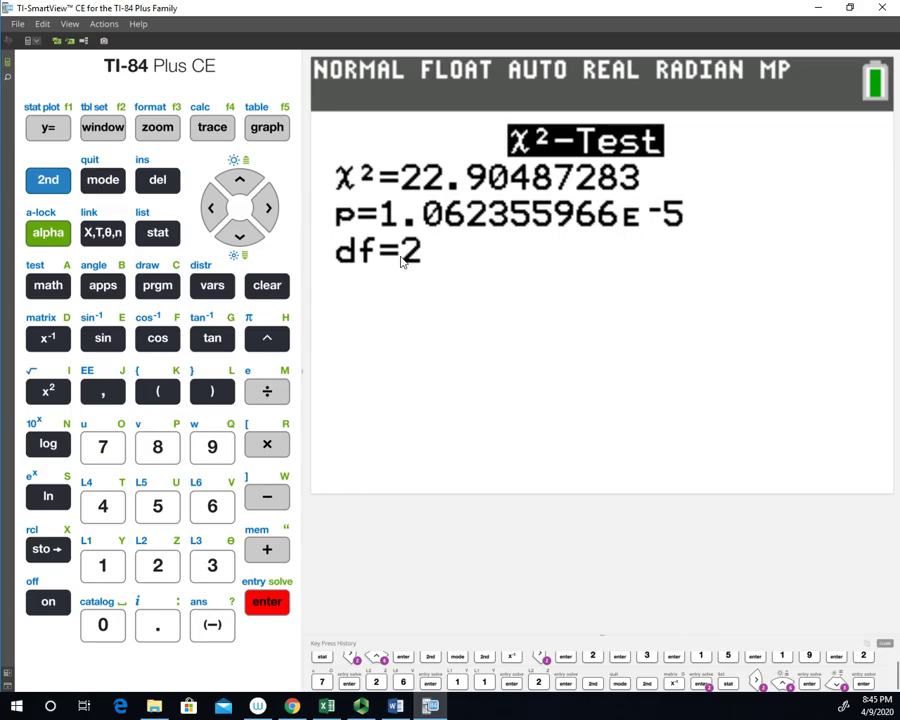
# - Bring up MATRIX NAMES listing [A] and [B] as 2×3 and move the highlight to [B]
pyautogui.click(266, 600)
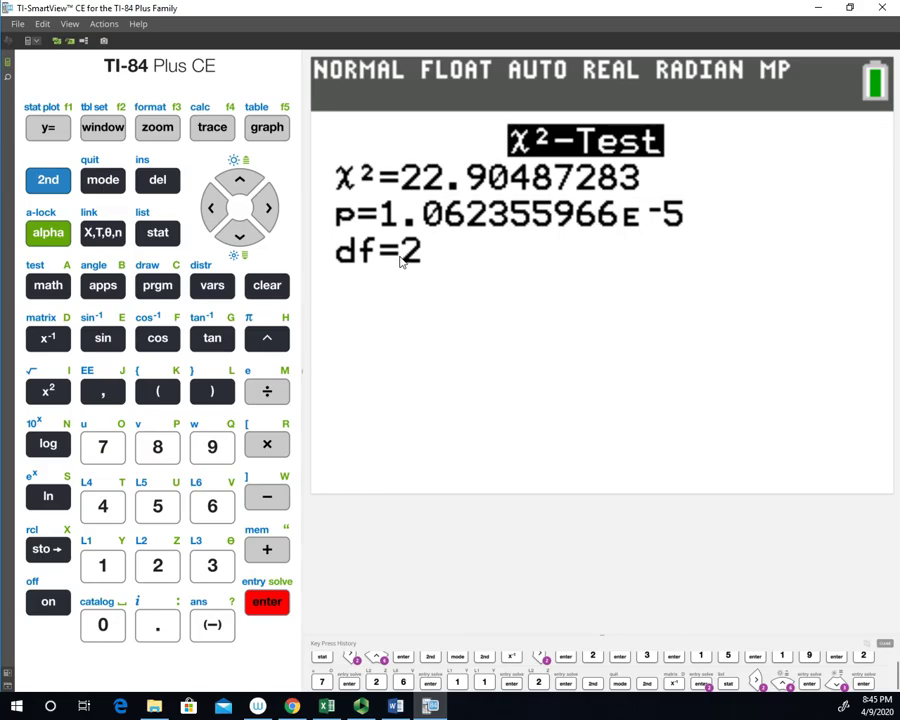
pyautogui.click(48, 180)
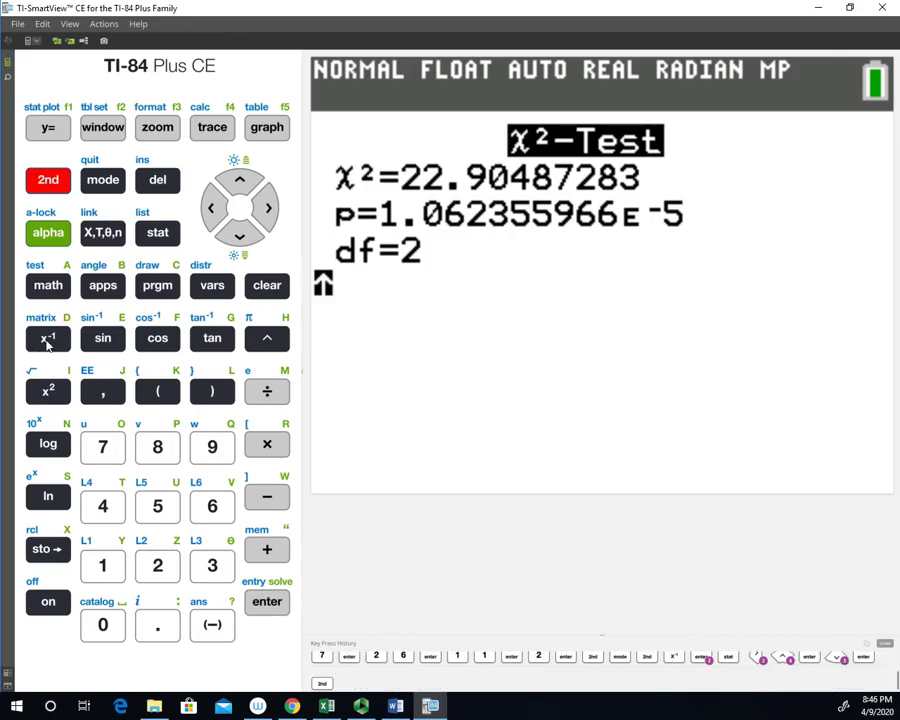
pyautogui.click(48, 338)
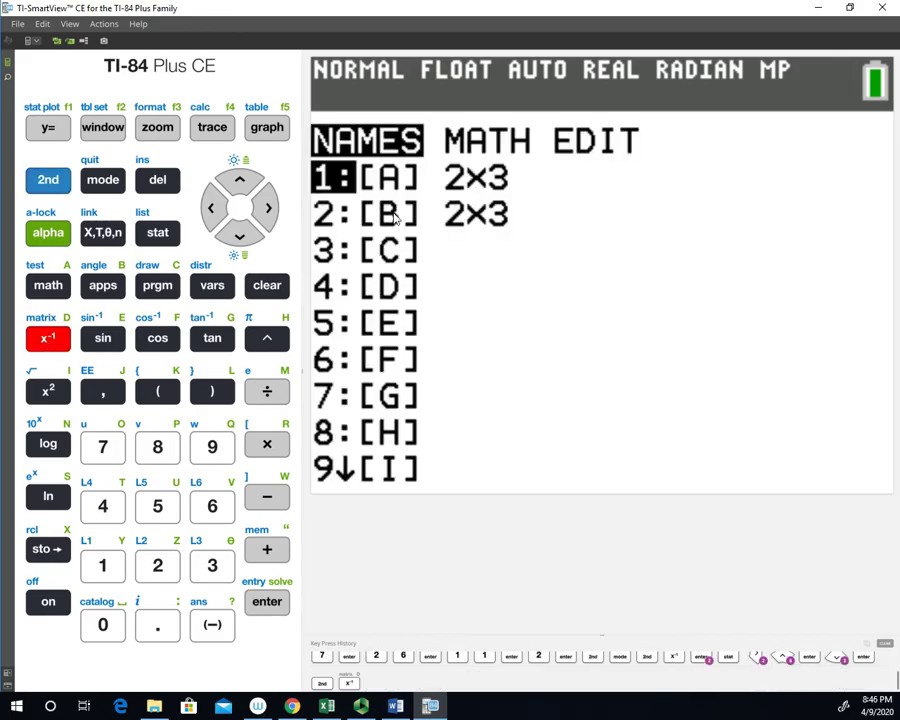
pyautogui.click(240, 236)
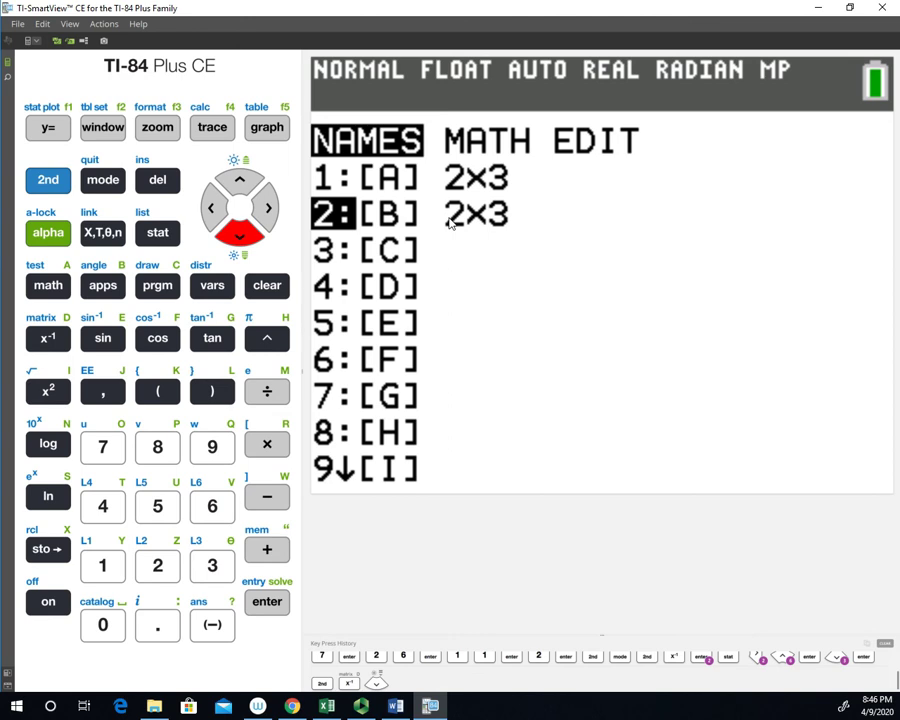
pyautogui.moveTo(396, 156)
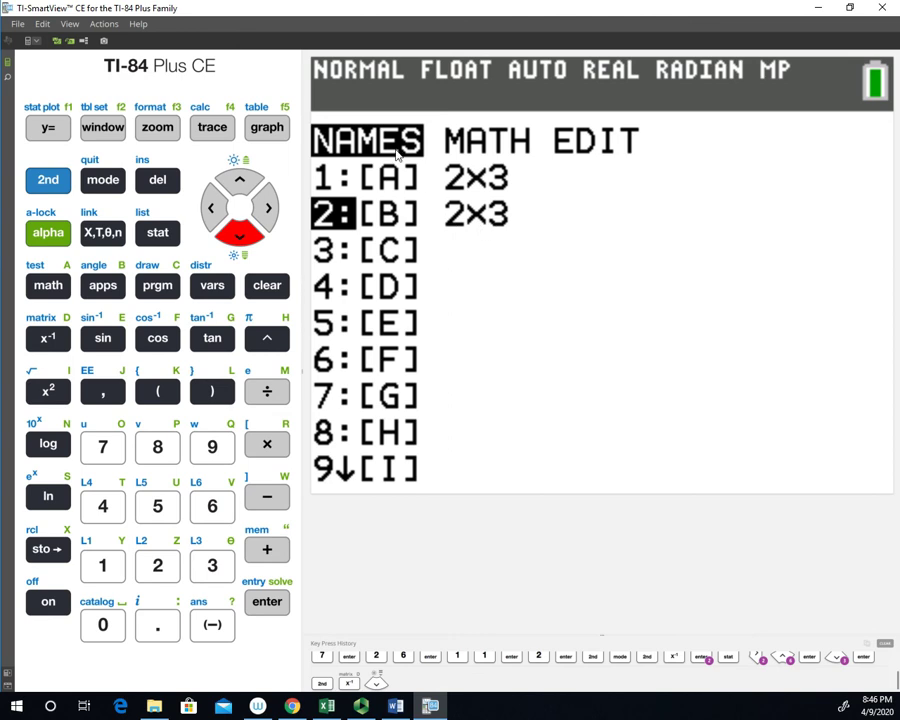
pyautogui.moveTo(490, 220)
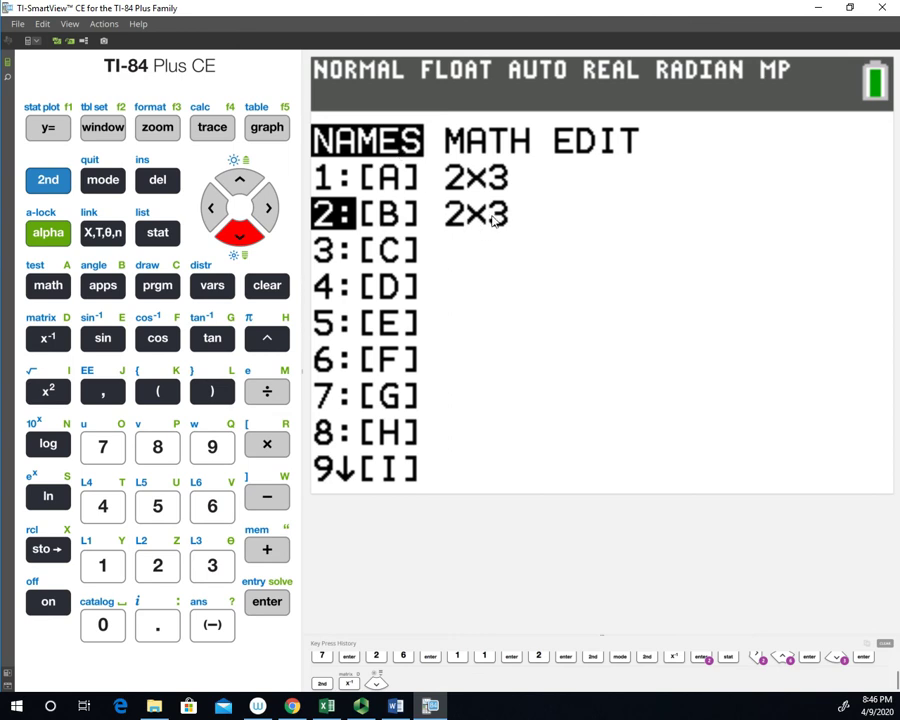
pyautogui.moveTo(518, 160)
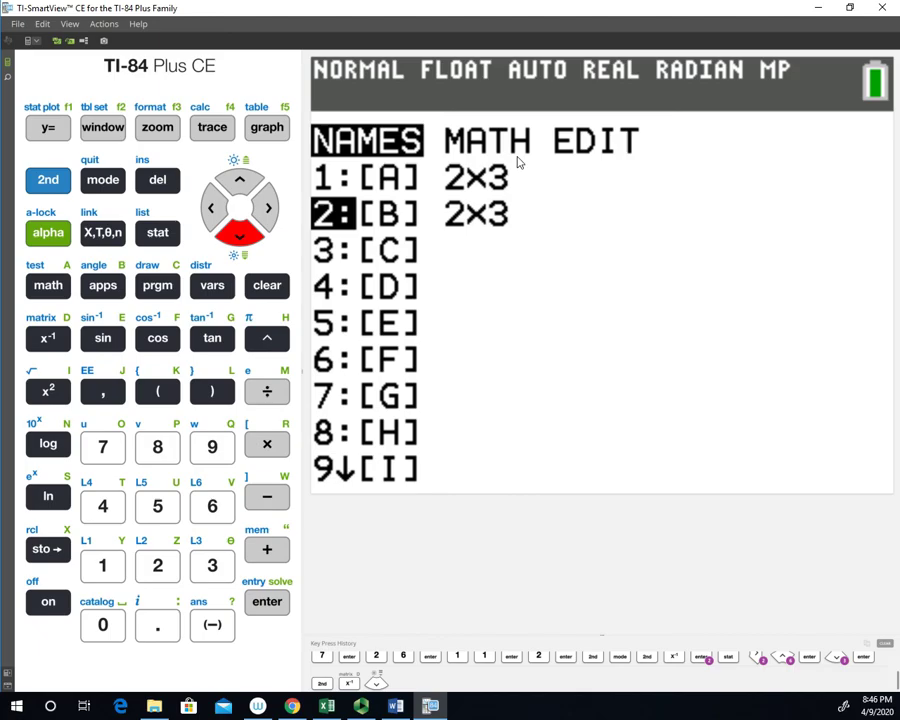
pyautogui.moveTo(380, 570)
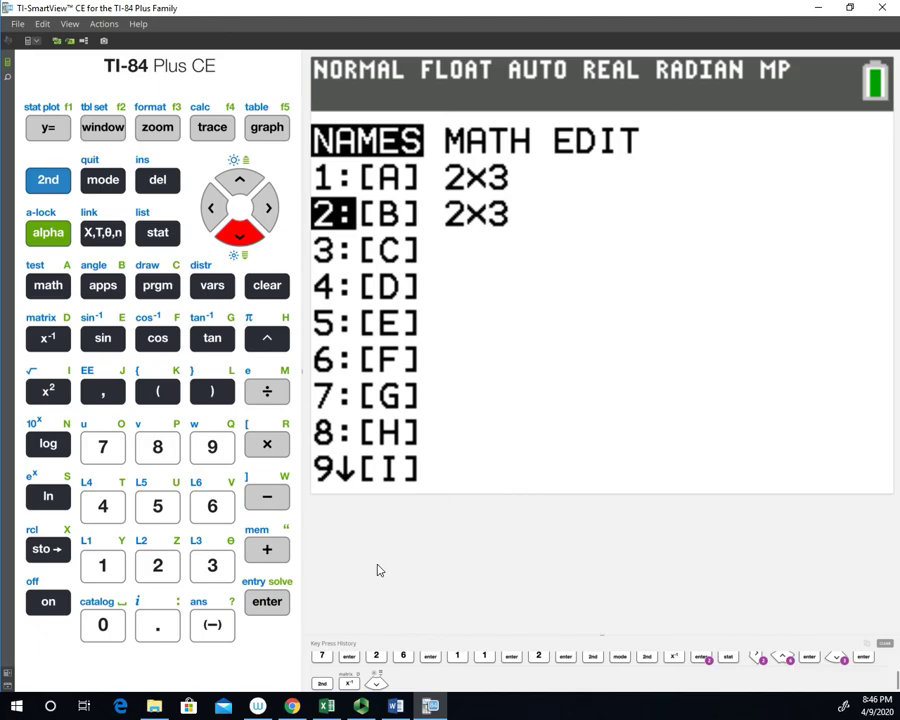
# - Paste [B] to the home screen and show expected counts 25.01, 18.3, 17.69 / 15.99, 11.7, 11.31
pyautogui.click(266, 600)
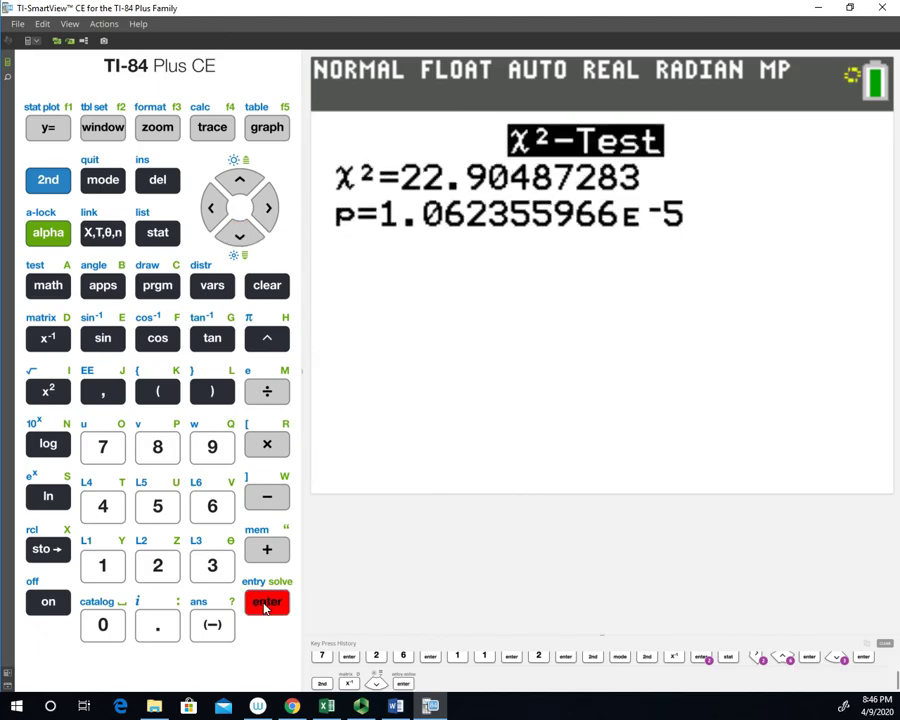
pyautogui.click(266, 600)
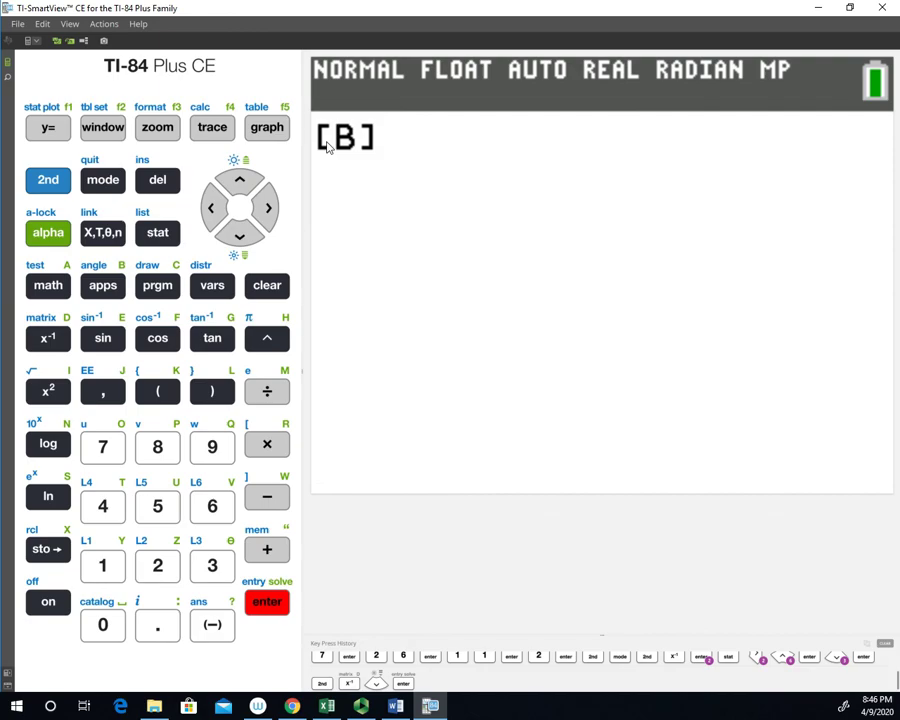
pyautogui.click(268, 600)
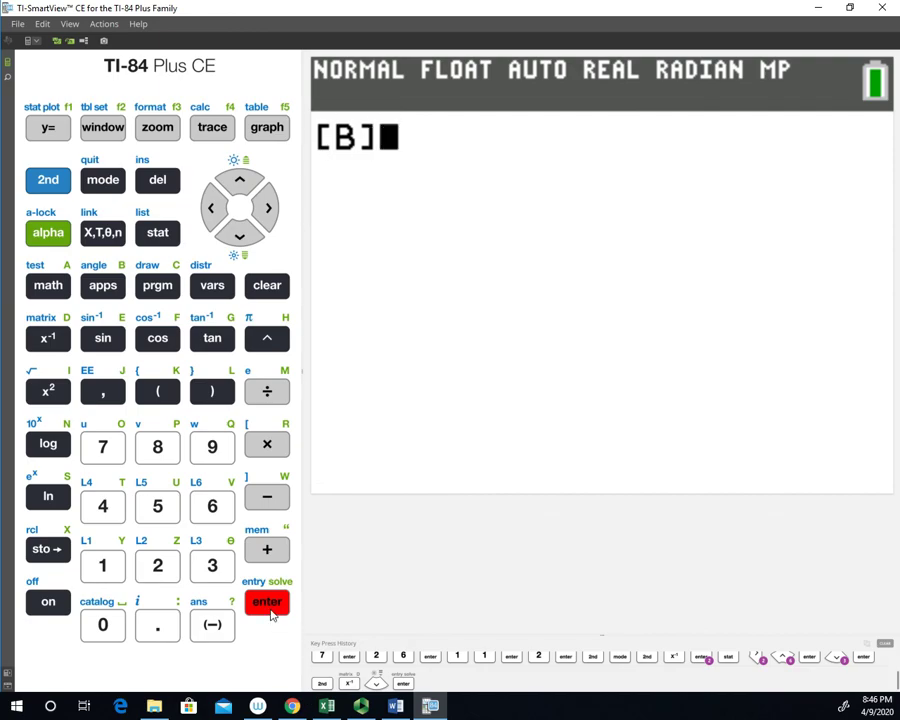
pyautogui.click(268, 600)
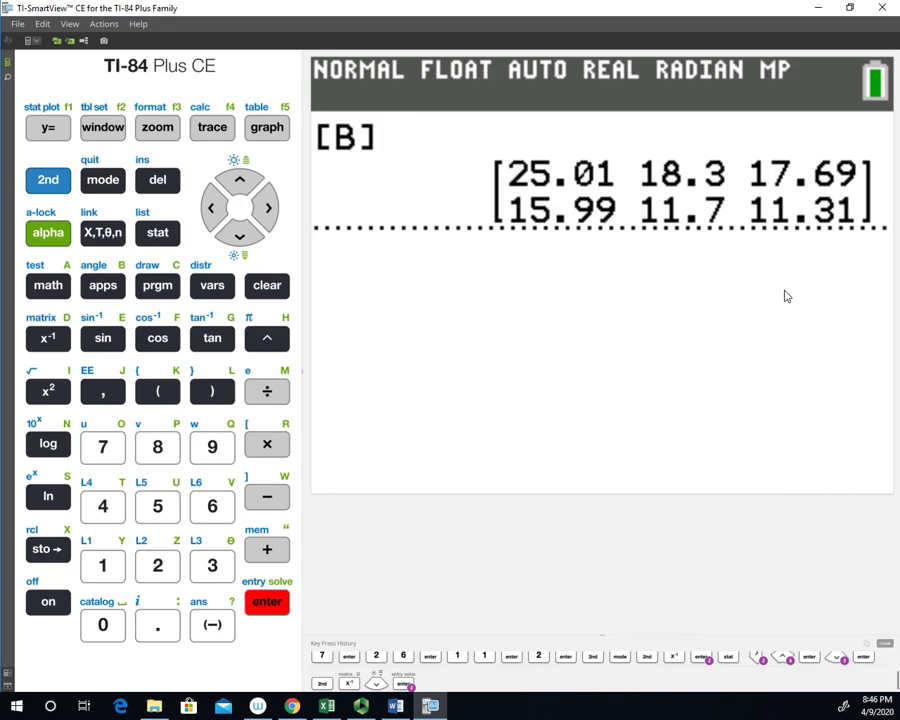
pyautogui.click(268, 600)
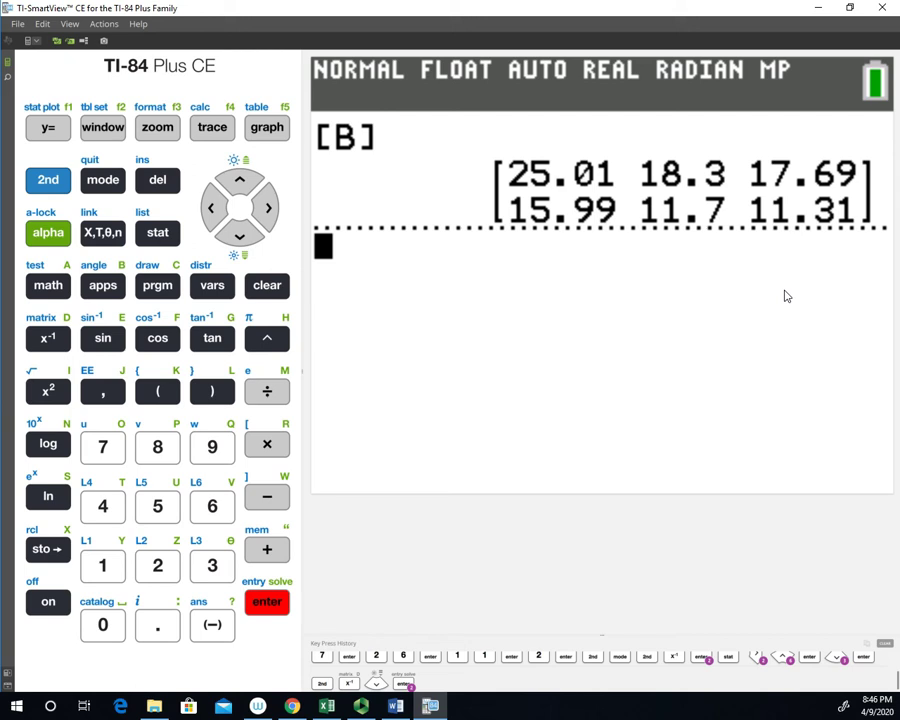
pyautogui.moveTo(716, 522)
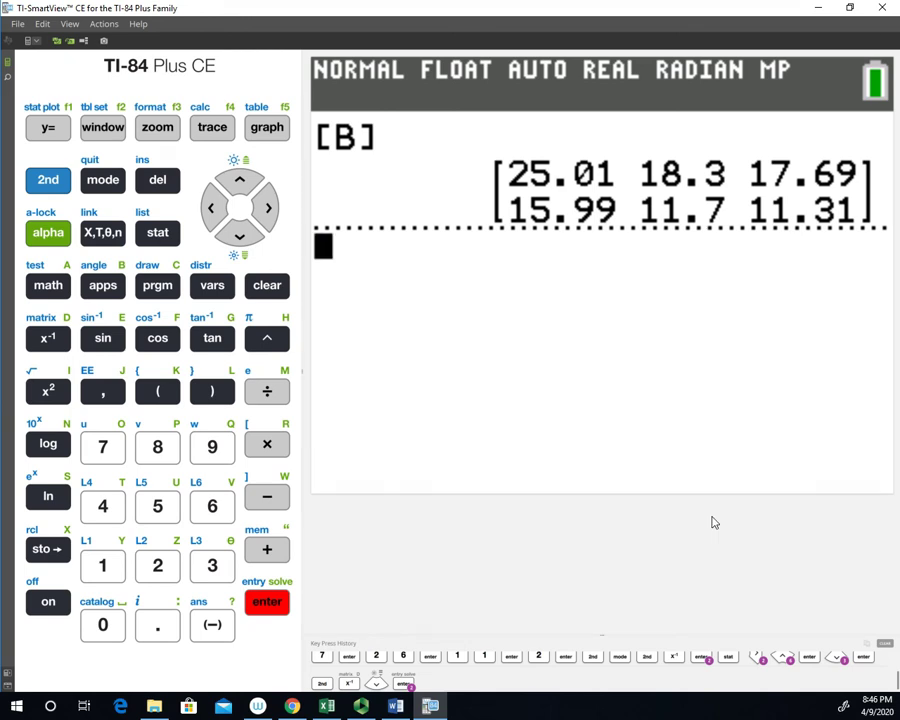